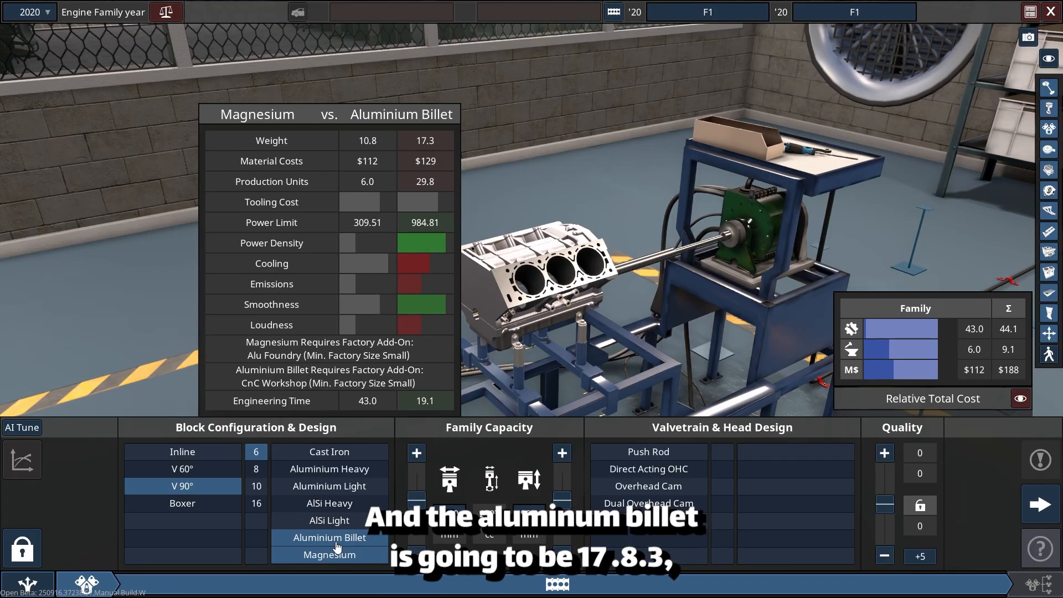
# Build a V90 six-cylinder magnesium block with DOHC, 4 valves, 100 mm bore, 40 mm stroke
pyautogui.click(329, 555)
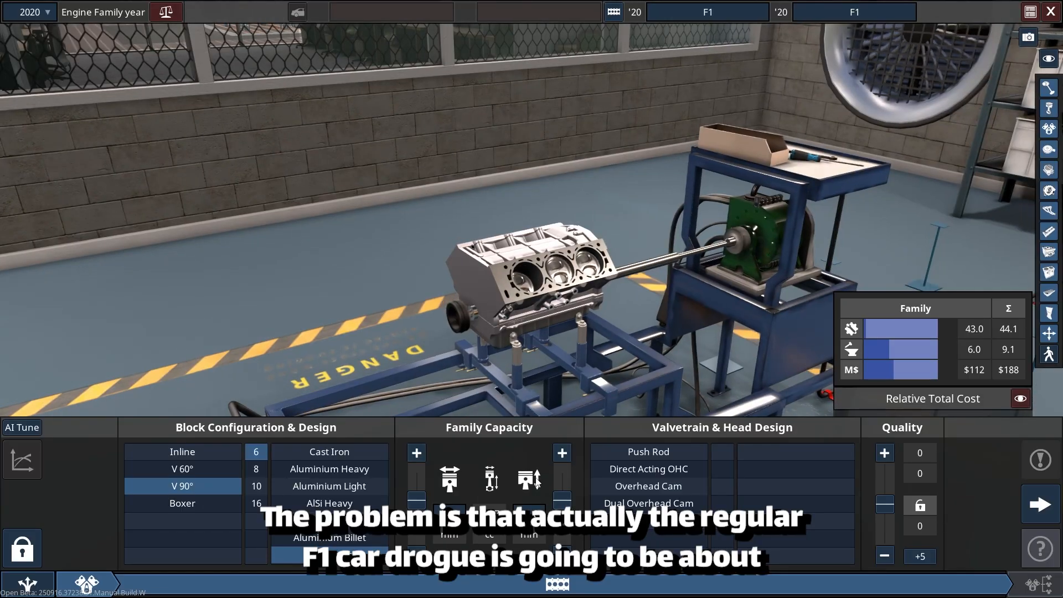
pyautogui.click(329, 554)
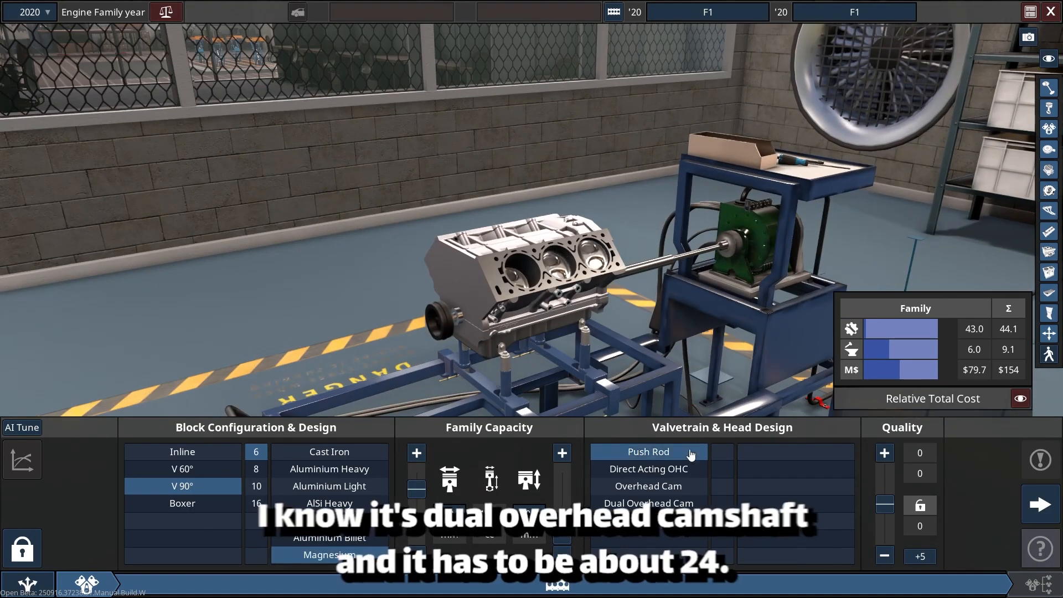
pyautogui.click(647, 503)
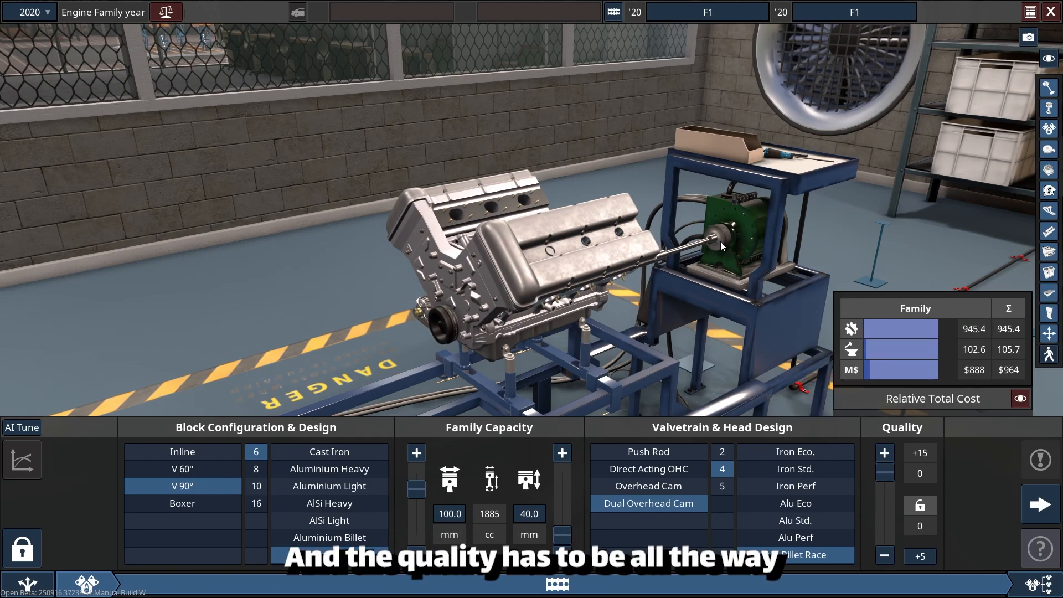
pyautogui.click(1045, 504)
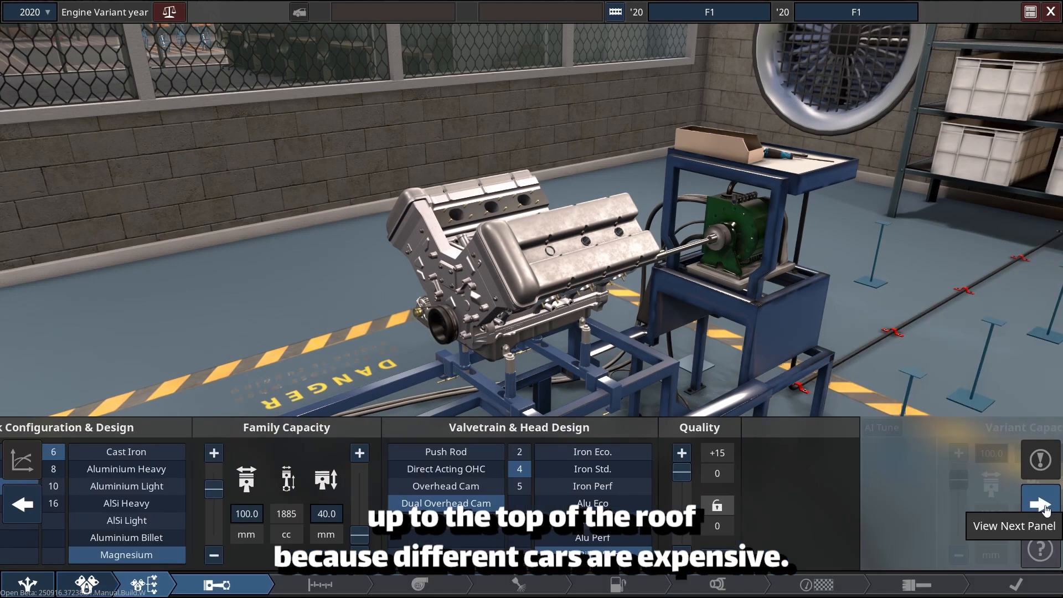
# Set stroke to 36.7 mm for 1799 cc, with billet steel crank, forged light conrods and pistons
pyautogui.click(1045, 504)
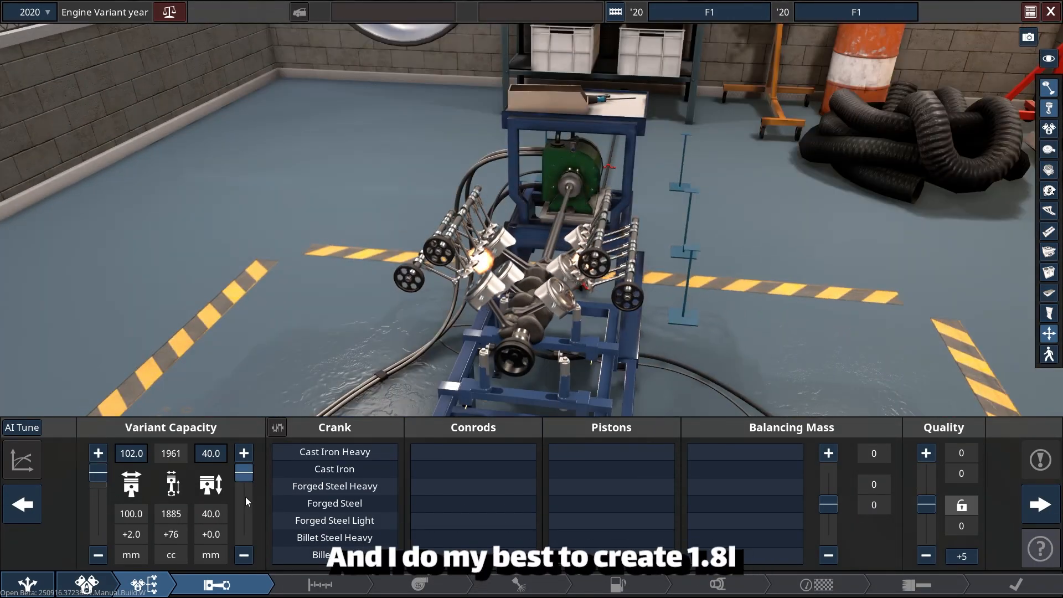
pyautogui.moveTo(245, 471); pyautogui.dragTo(245, 489)
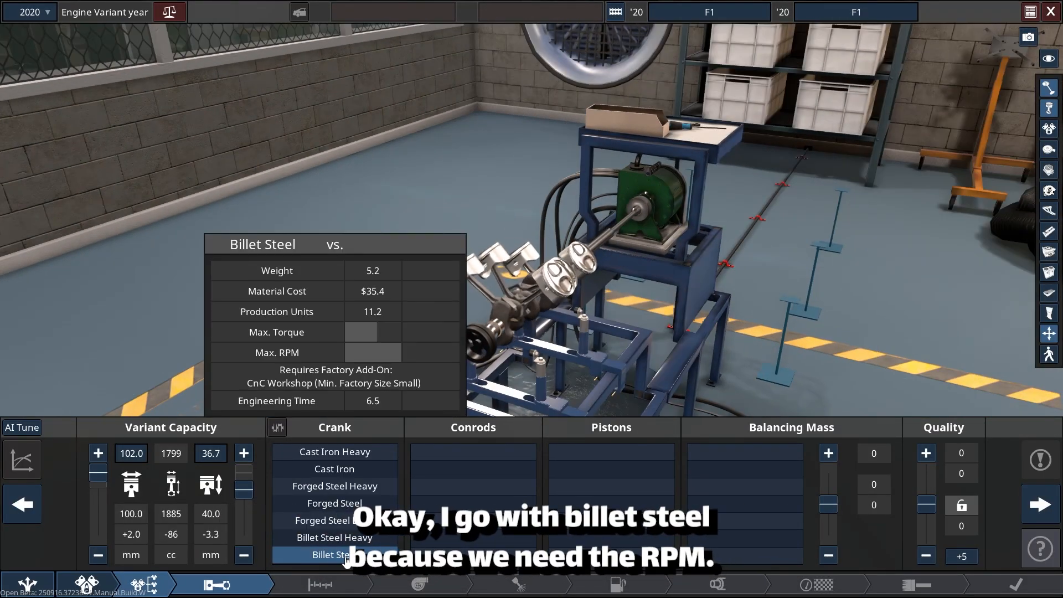
pyautogui.click(333, 555)
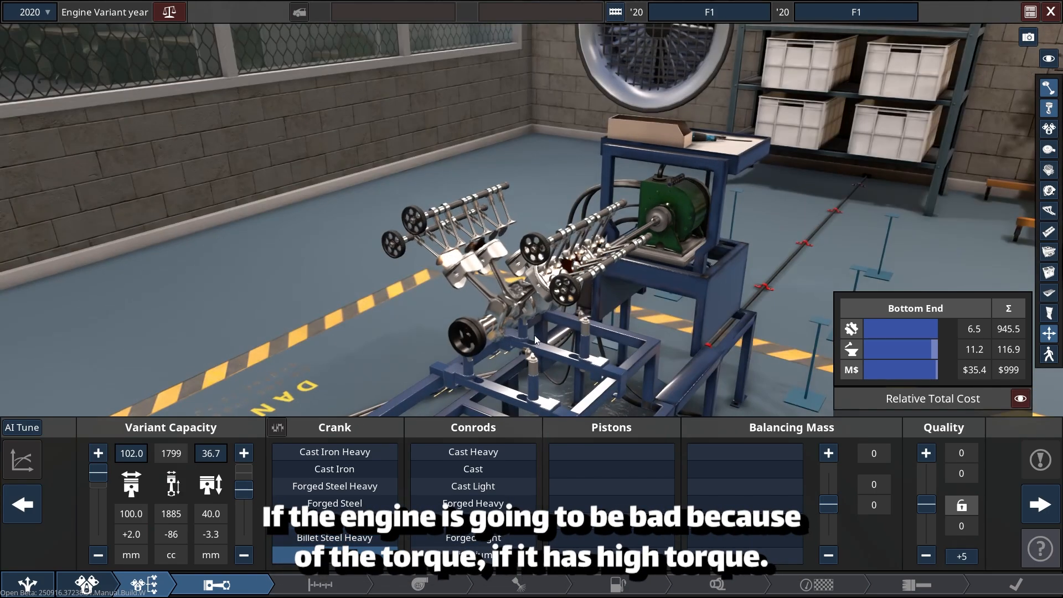
pyautogui.click(333, 538)
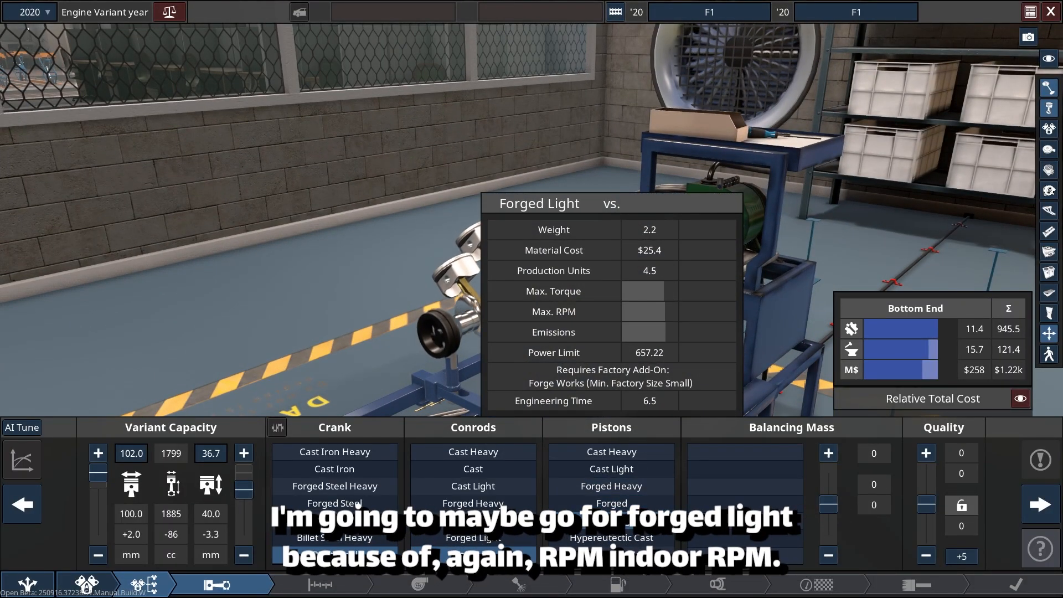
pyautogui.click(610, 503)
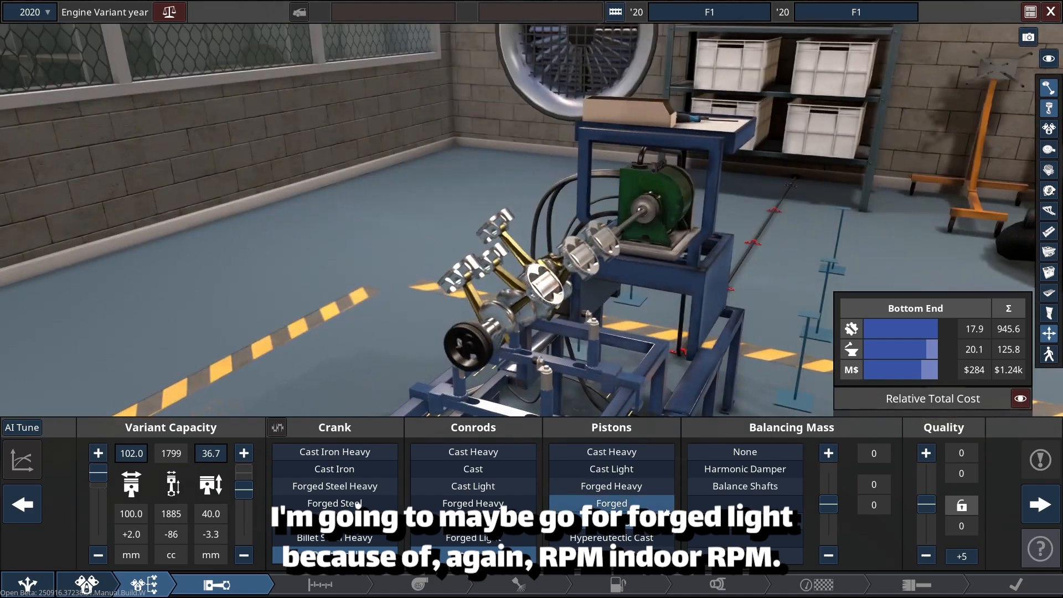
pyautogui.click(745, 453)
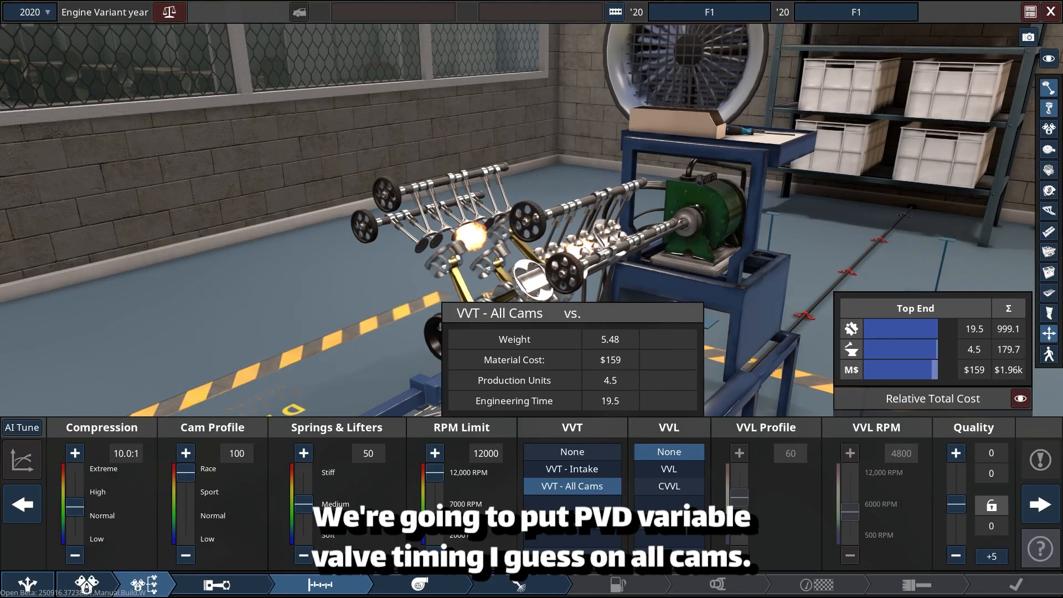
# Select VVT on all cams with no variable valve lift, and stiffen springs to 70
pyautogui.click(668, 468)
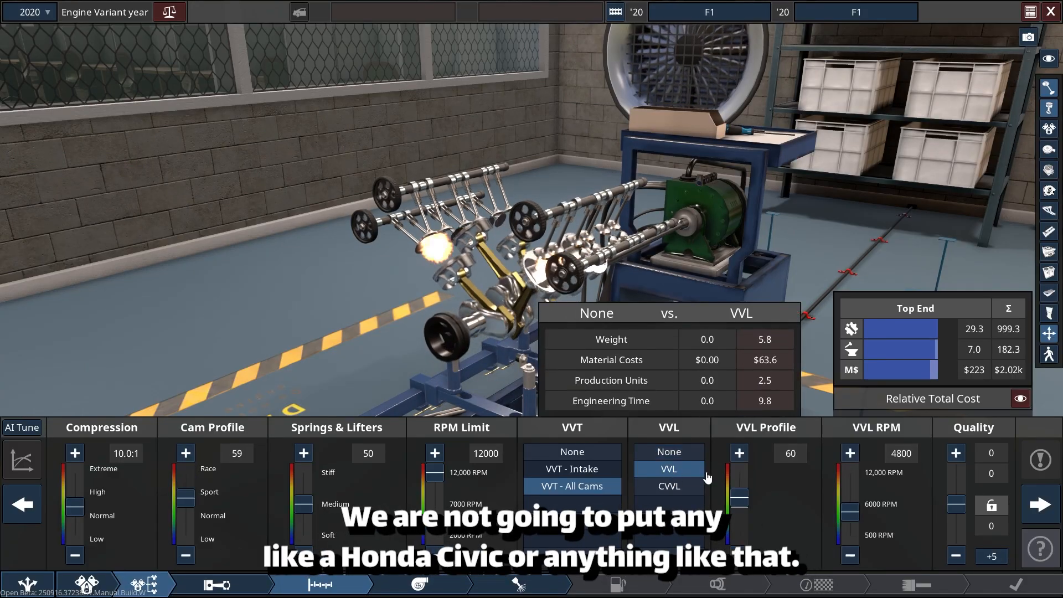
pyautogui.click(669, 451)
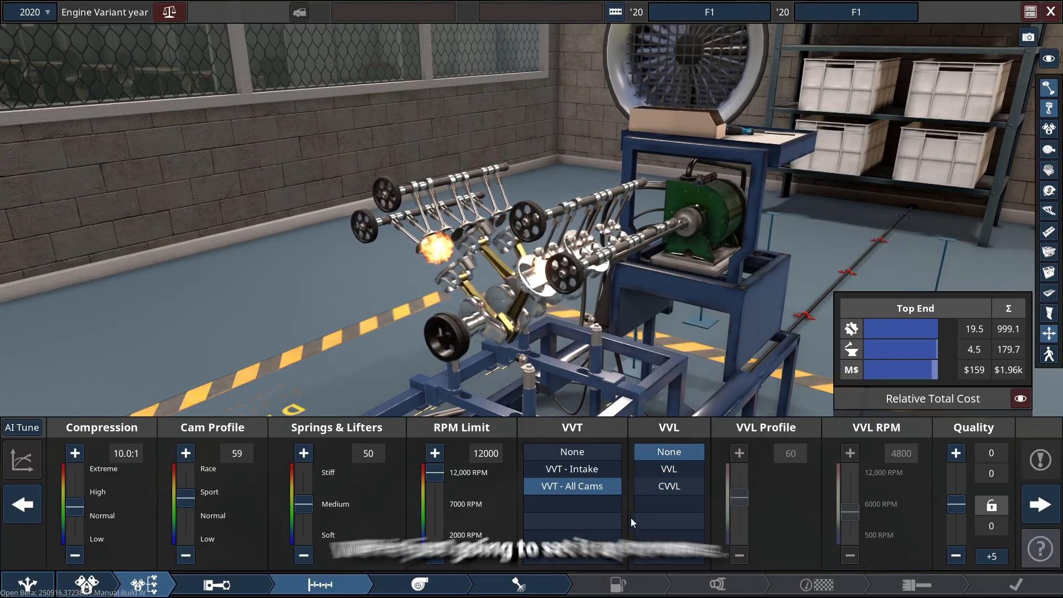
pyautogui.click(668, 486)
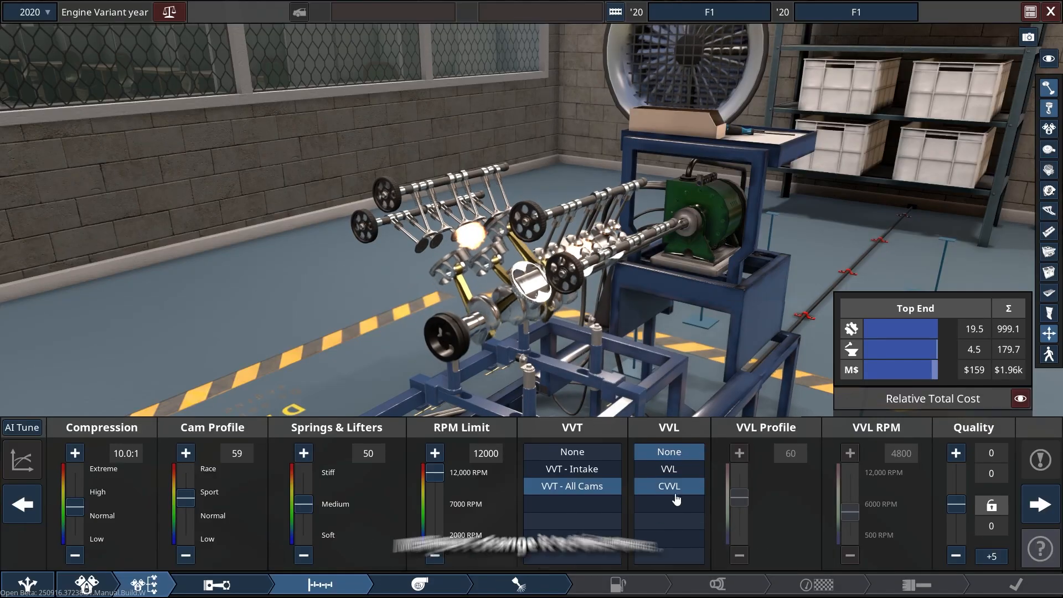
pyautogui.moveTo(668, 486)
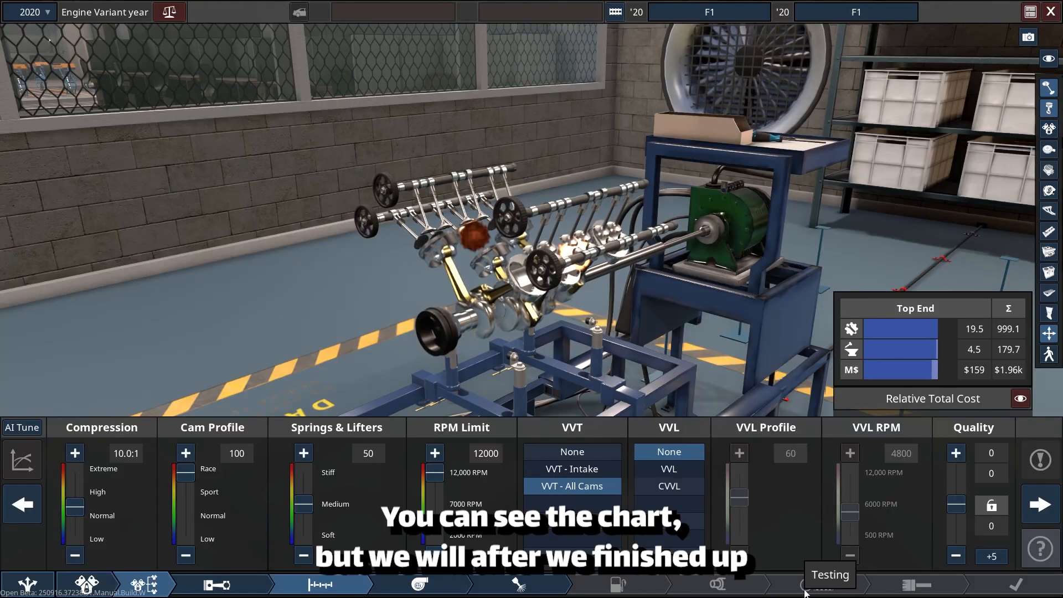
pyautogui.click(302, 505)
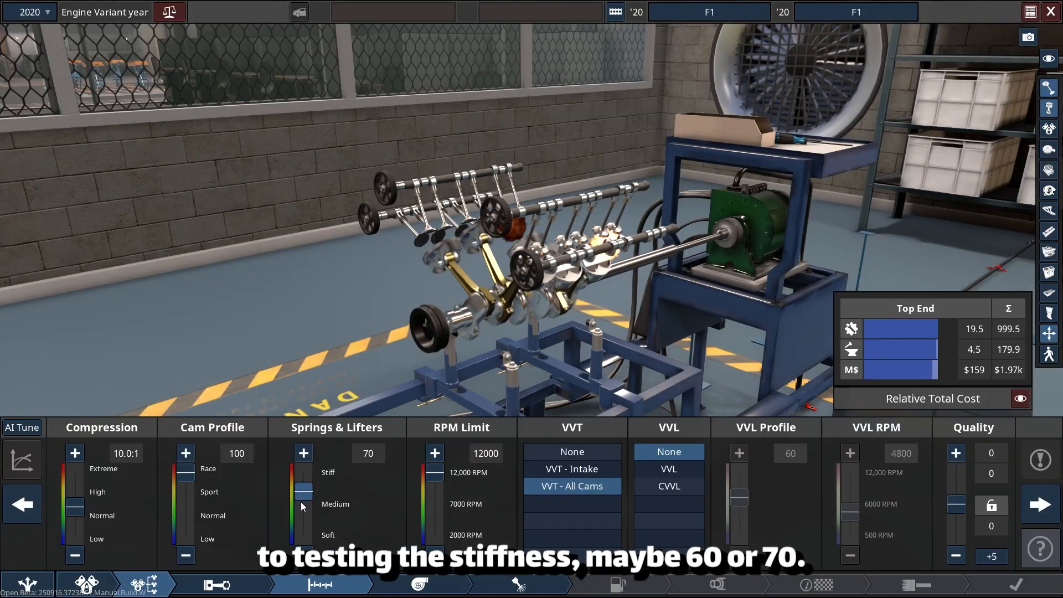
pyautogui.click(421, 585)
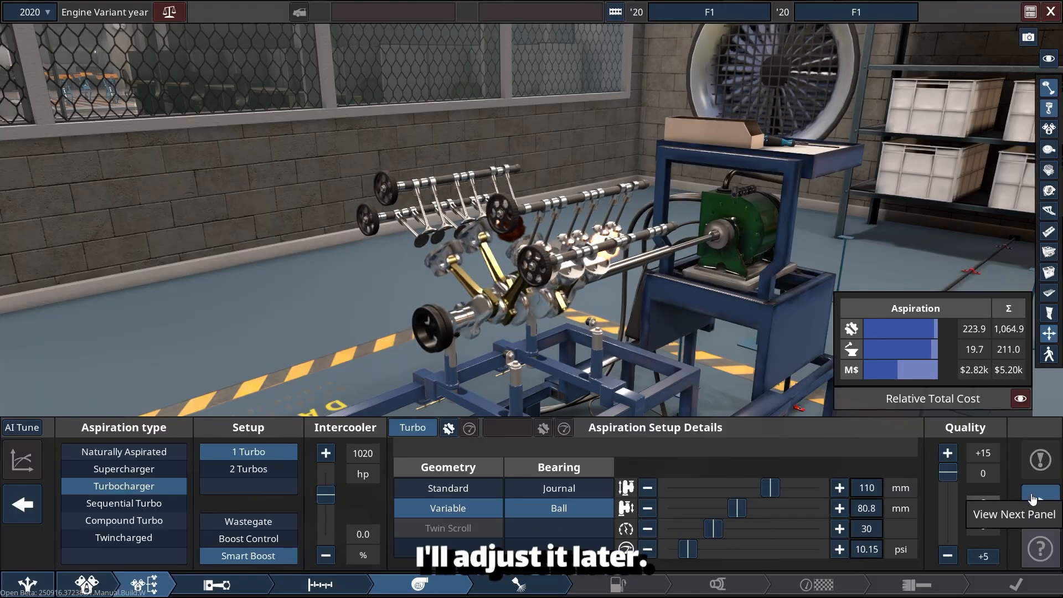
# Switch the engine's fuel to E100 108 RON ethanol
pyautogui.click(1042, 505)
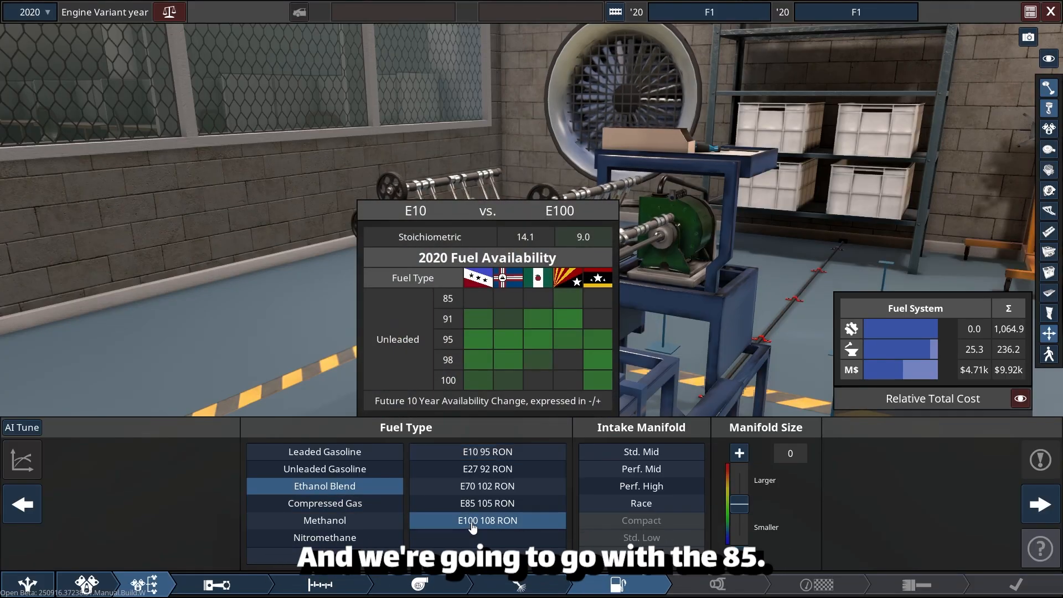
pyautogui.click(486, 503)
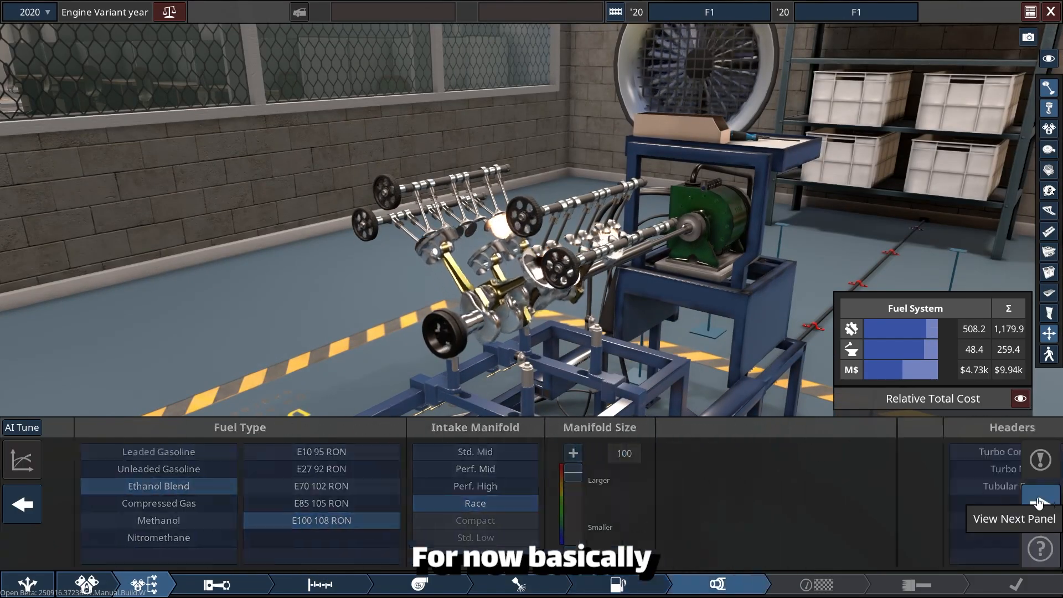
pyautogui.click(1040, 502)
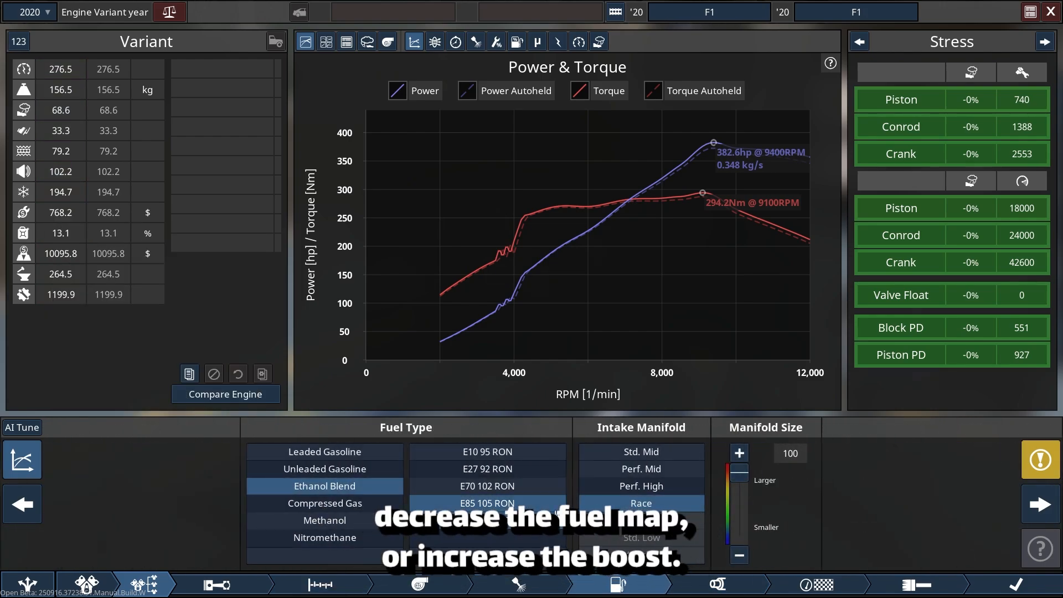
pyautogui.click(423, 585)
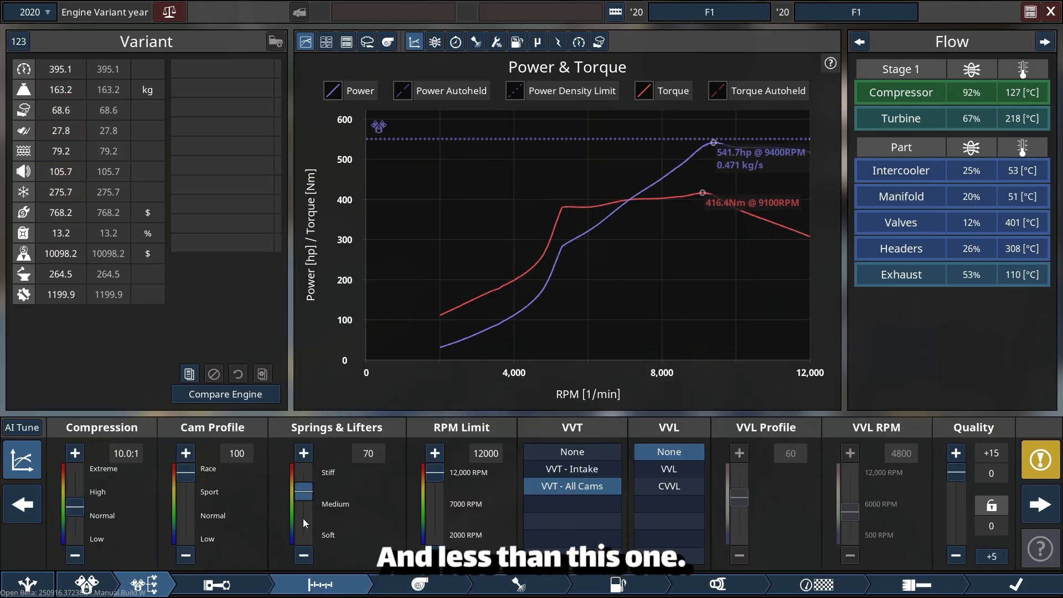
# Soften the valve springs to 55 and raise compression to 12.0:1
pyautogui.moveTo(304, 489); pyautogui.dragTo(304, 526)
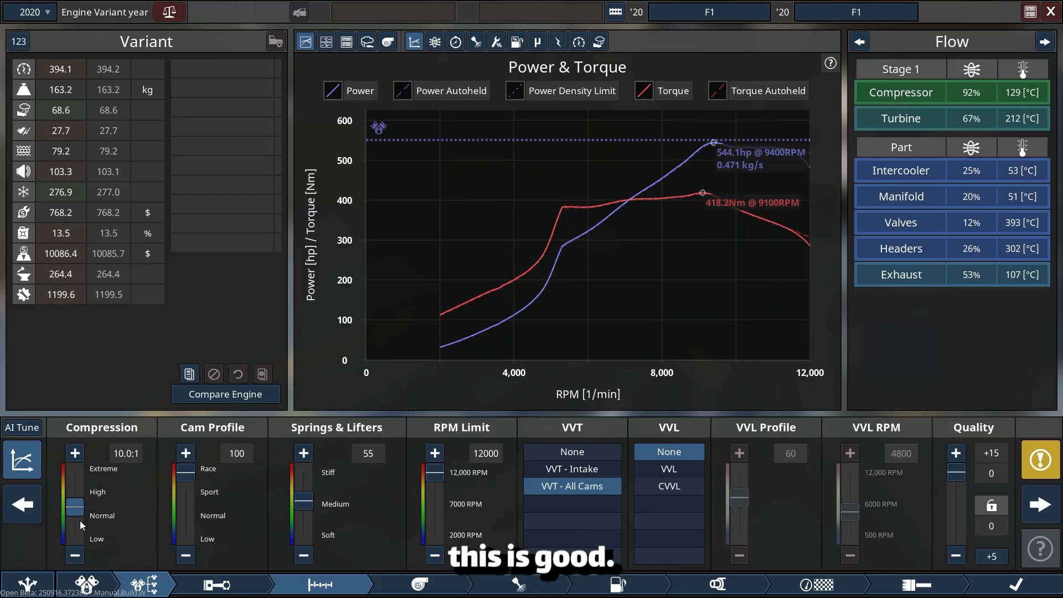
pyautogui.click(75, 454)
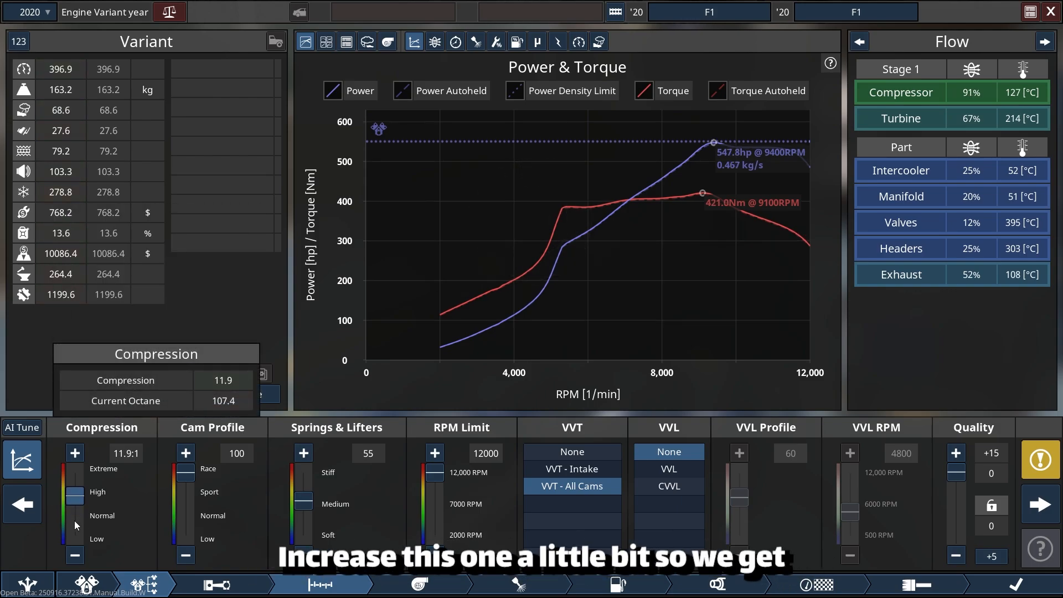
pyautogui.click(73, 453)
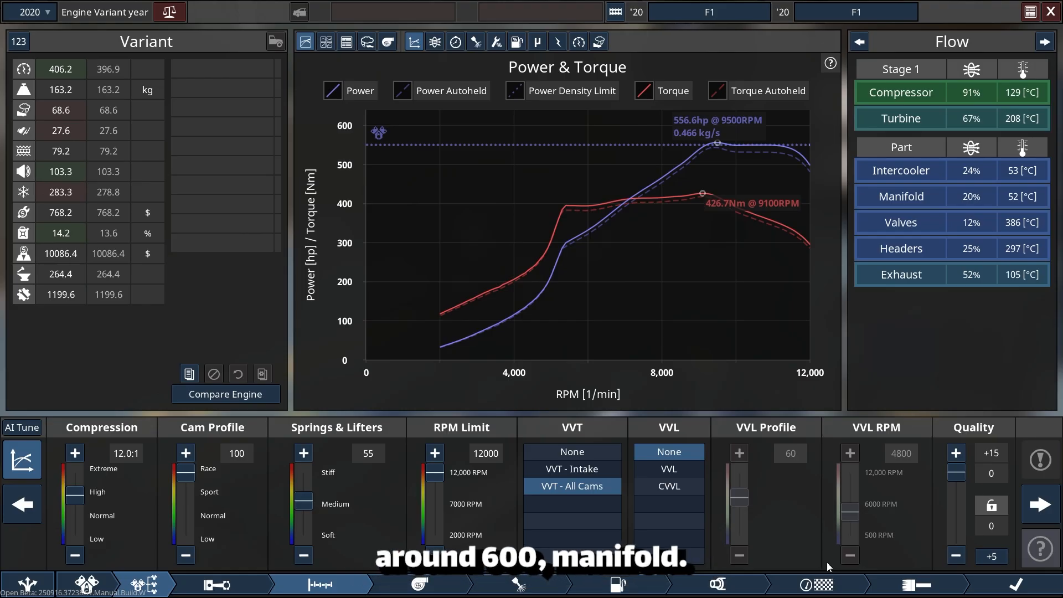
pyautogui.click(614, 585)
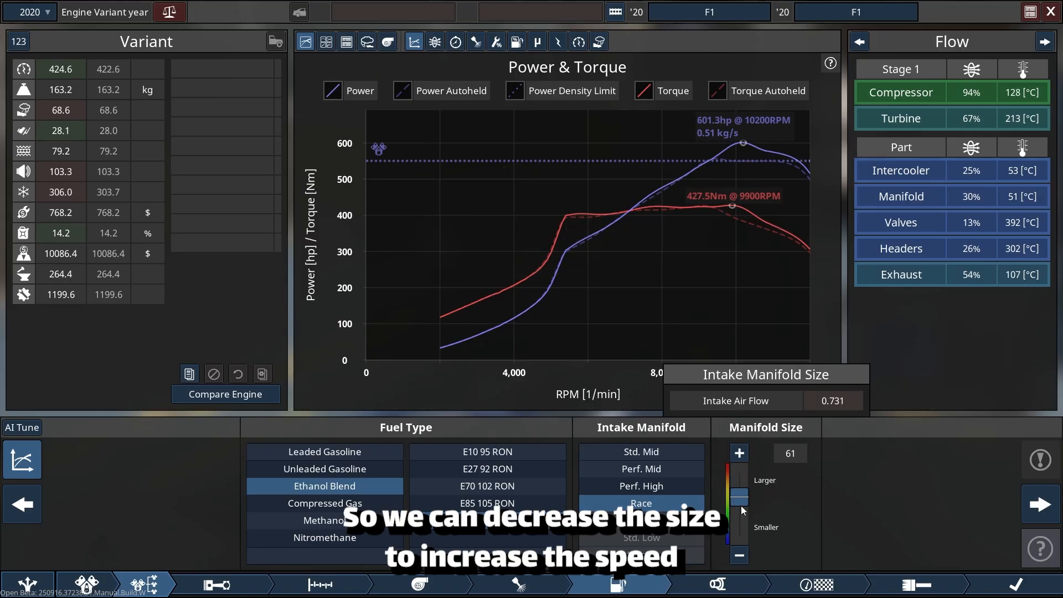
# Reduce the intake manifold size from 61 to 20, reaching about 647 hp
pyautogui.moveTo(740, 485); pyautogui.dragTo(739, 505)
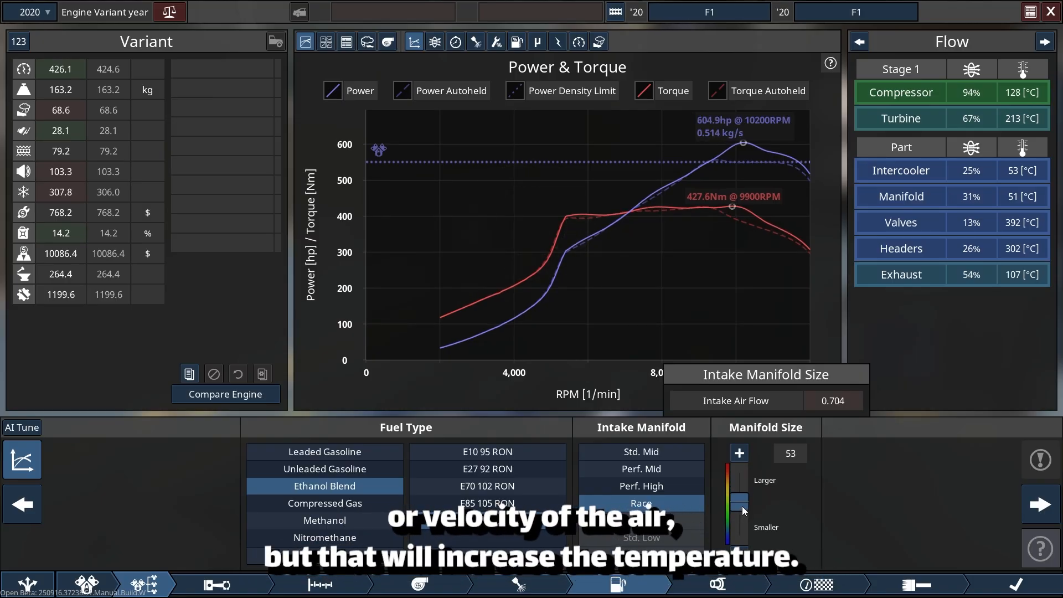
pyautogui.moveTo(740, 512); pyautogui.dragTo(739, 502)
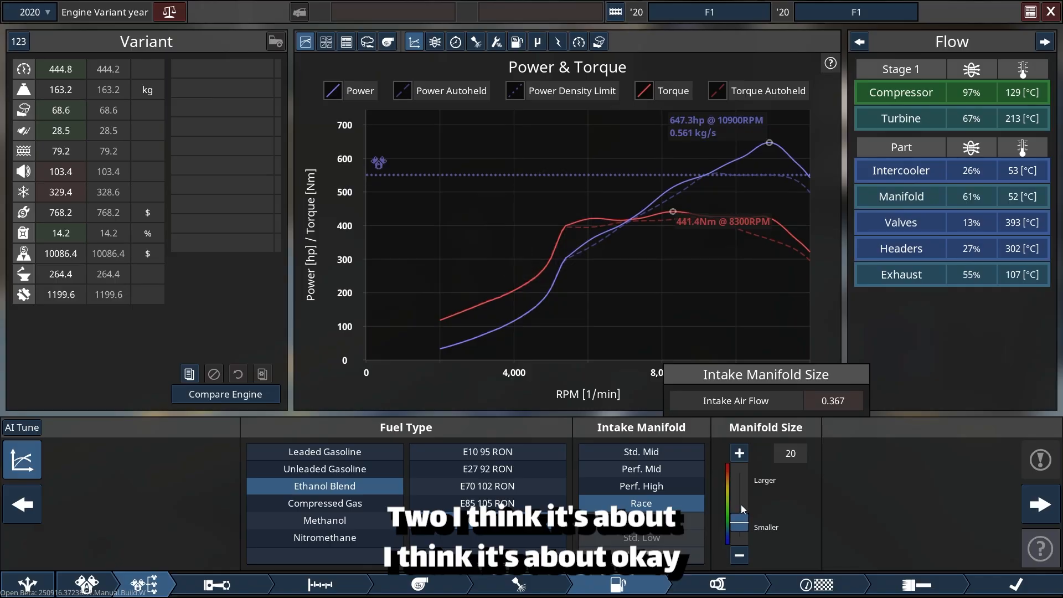
pyautogui.moveTo(854, 471)
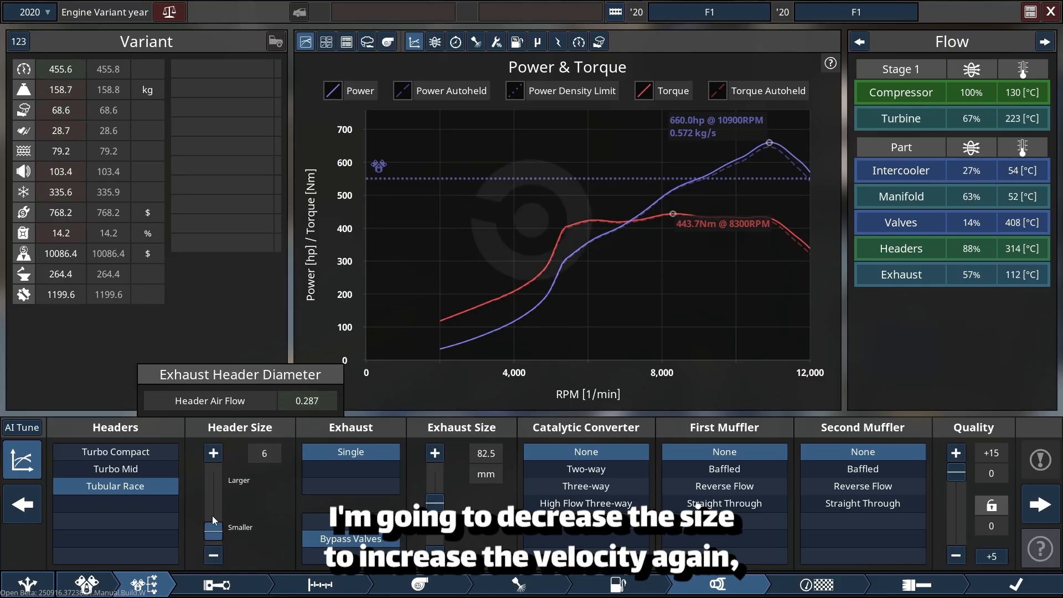
# Tune header size to 12 and exhaust size to 76.2 mm for about 661 hp
pyautogui.click(212, 453)
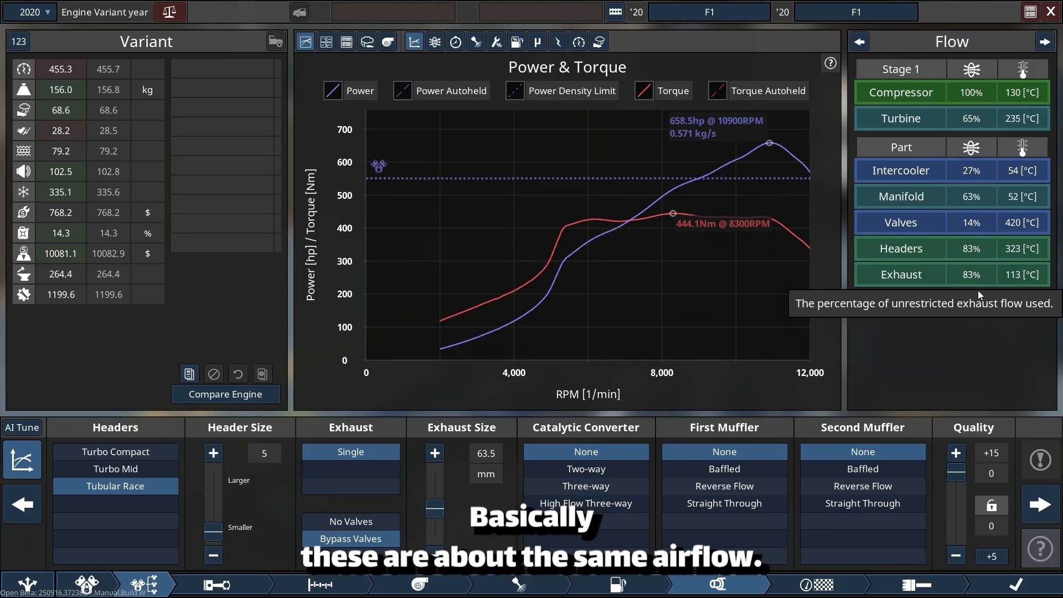
pyautogui.click(585, 504)
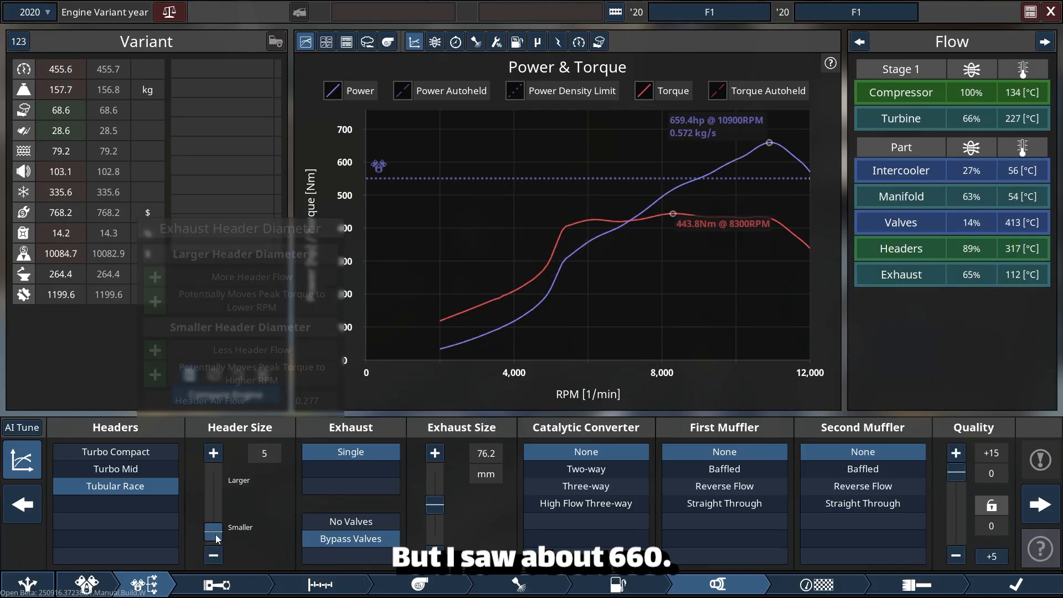
pyautogui.click(213, 452)
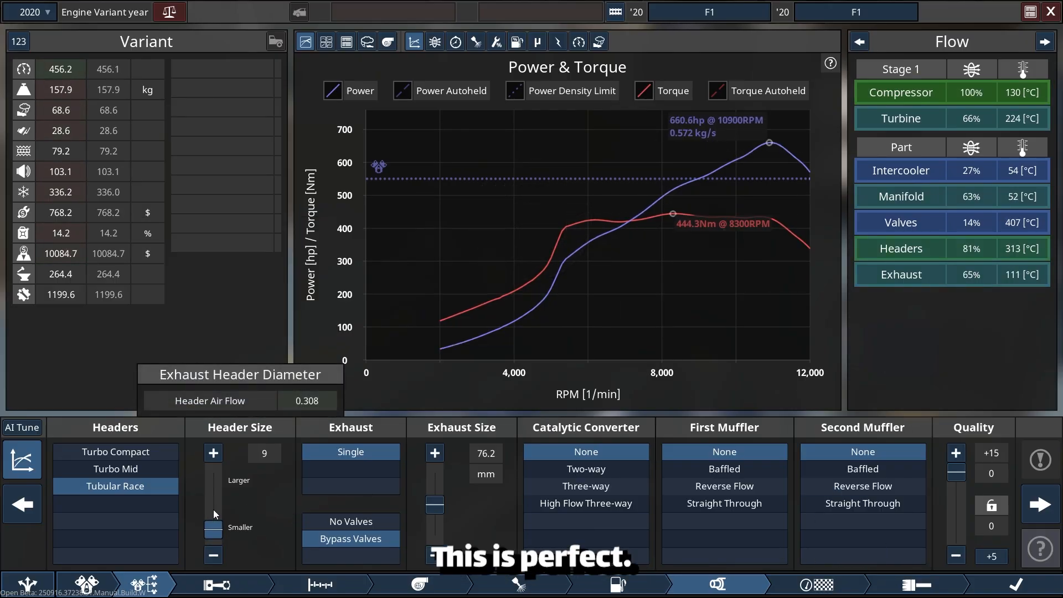
pyautogui.click(212, 453)
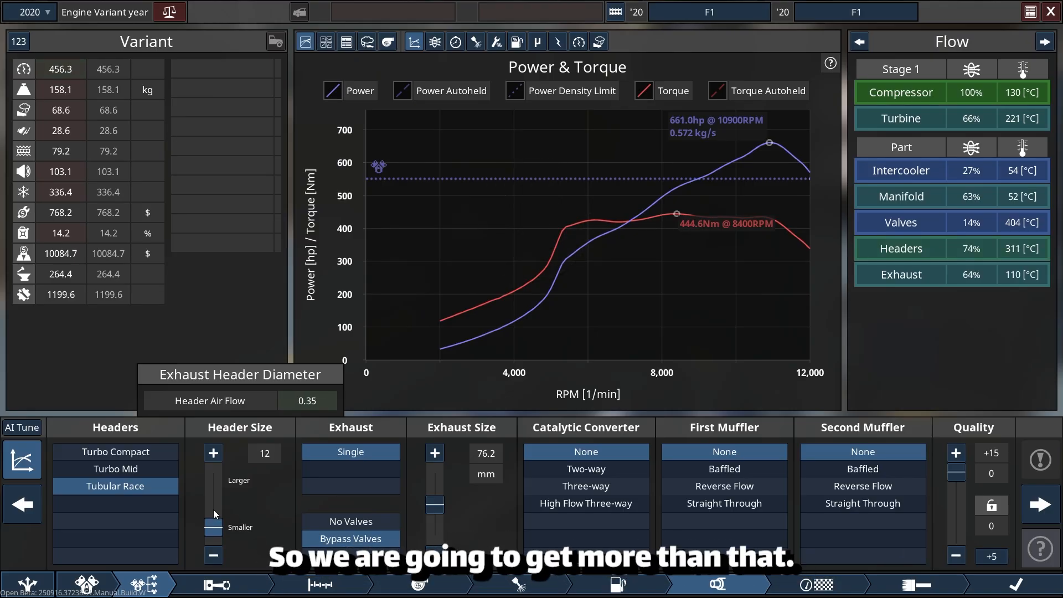
pyautogui.click(213, 452)
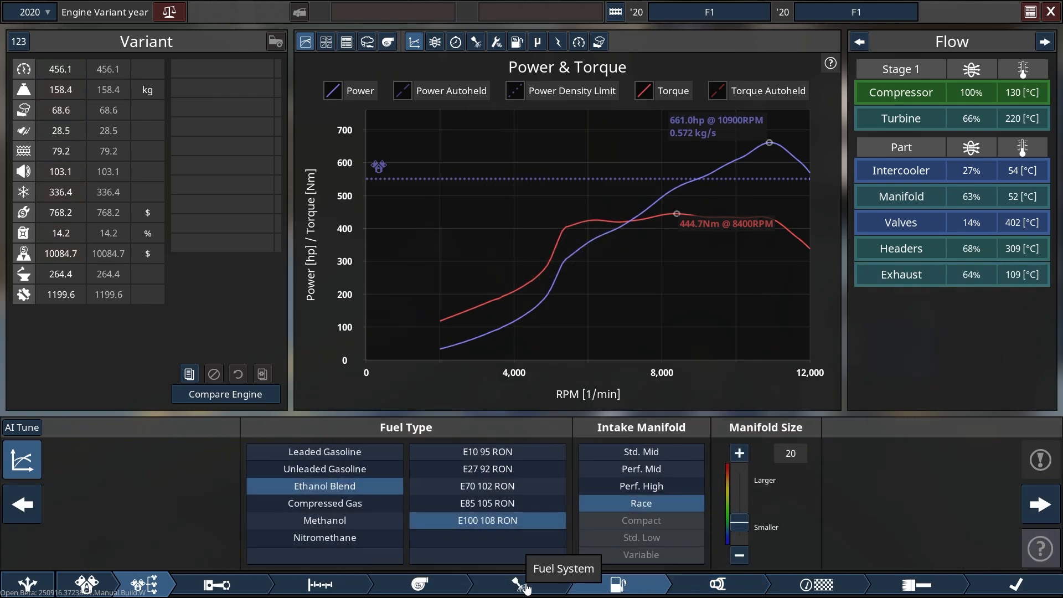
# Review direct injection and fuel map 70, then the turbo page at about 20.3 psi boost
pyautogui.click(523, 584)
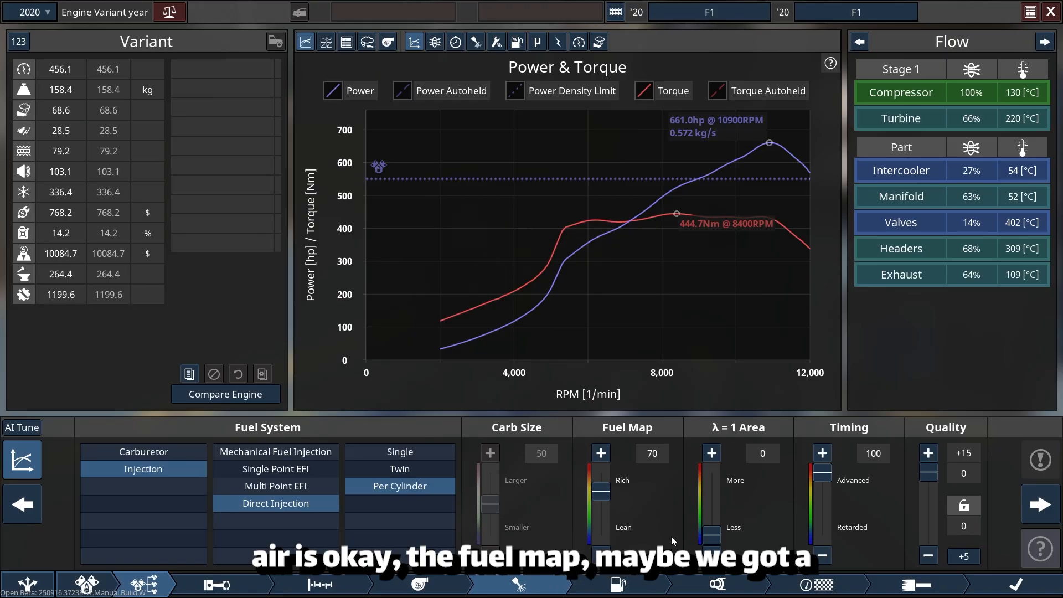
pyautogui.moveTo(629, 523)
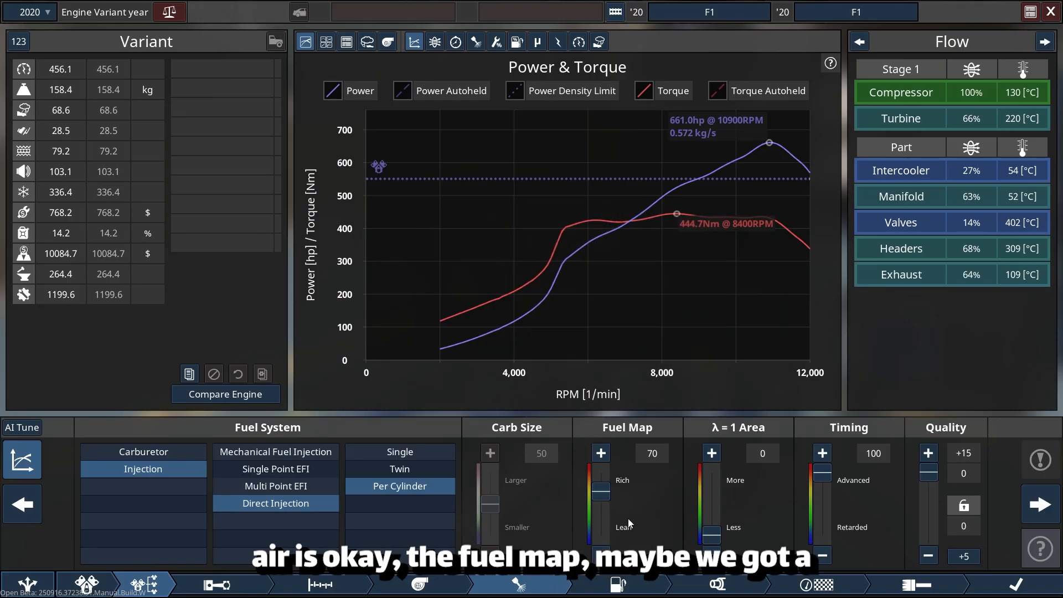
pyautogui.moveTo(643, 509)
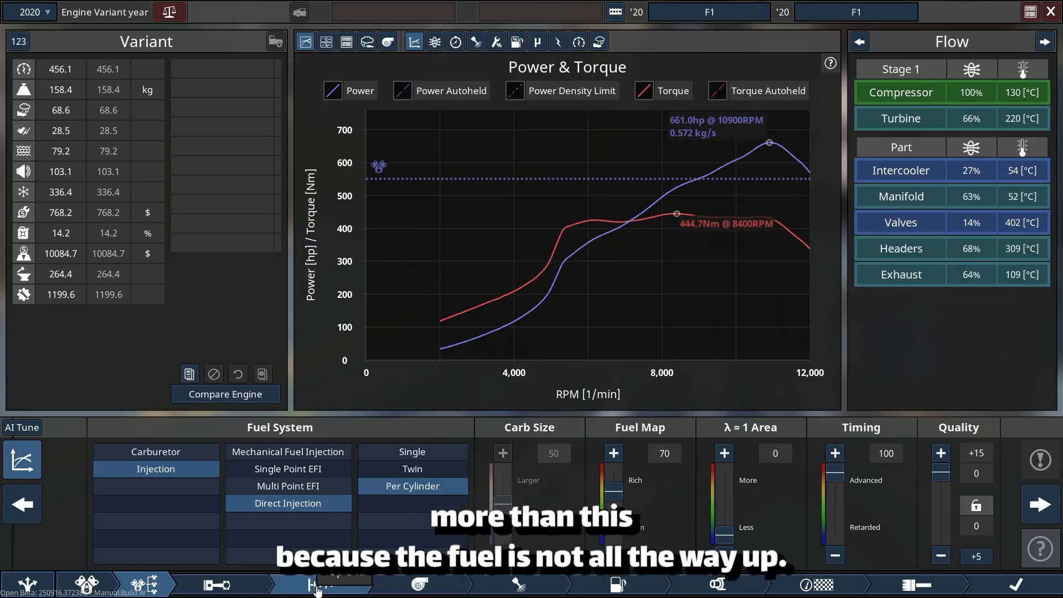
pyautogui.click(321, 585)
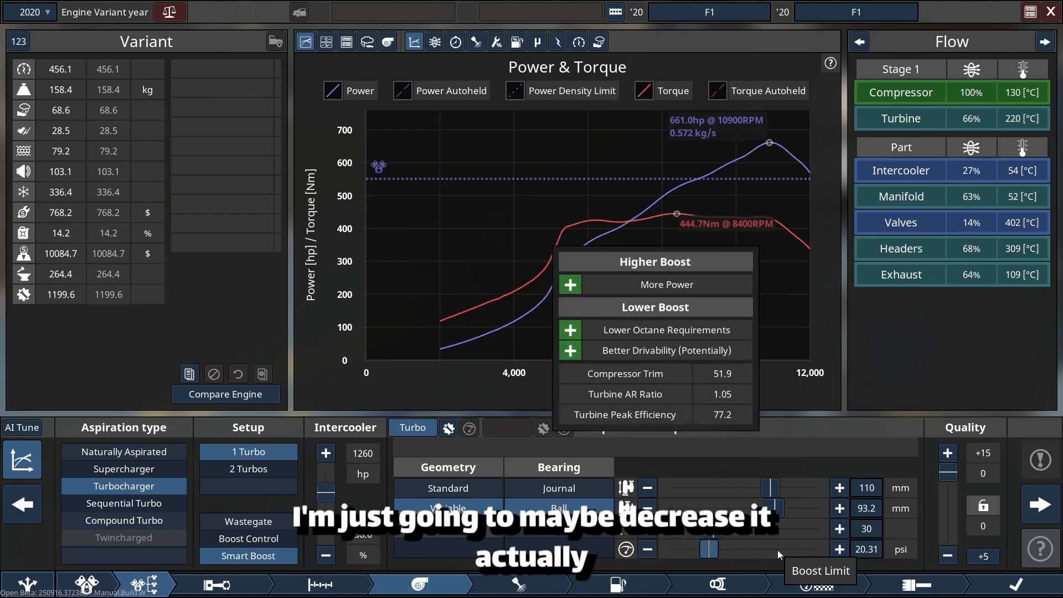
# Lower the turbo boost limit to trim peak output toward 627 hp
pyautogui.moveTo(739, 550); pyautogui.dragTo(709, 550)
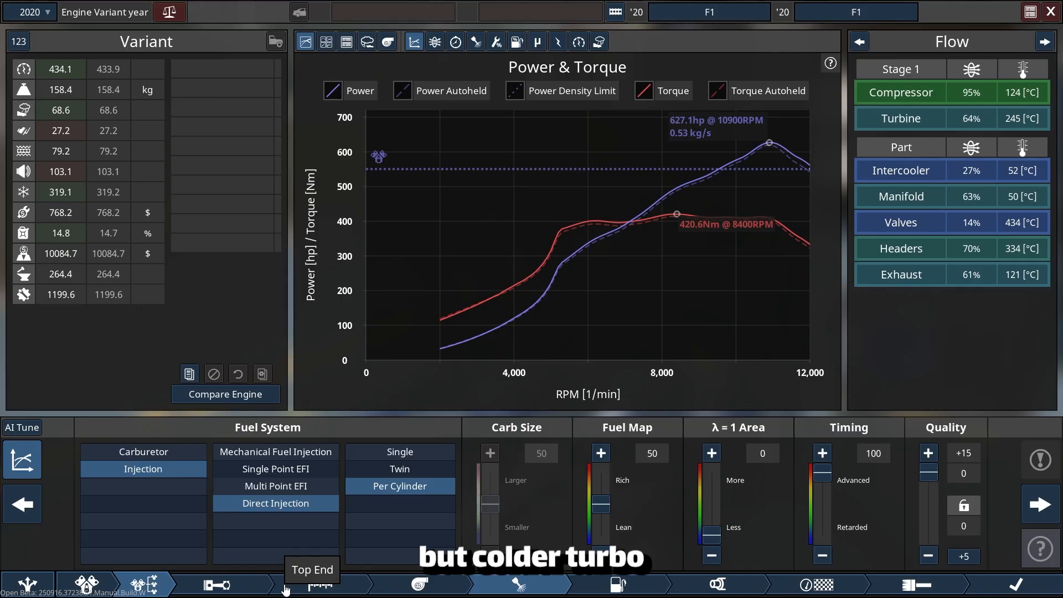
# Raise compression to 13.0:1, settling peak output near 600 hp
pyautogui.click(320, 585)
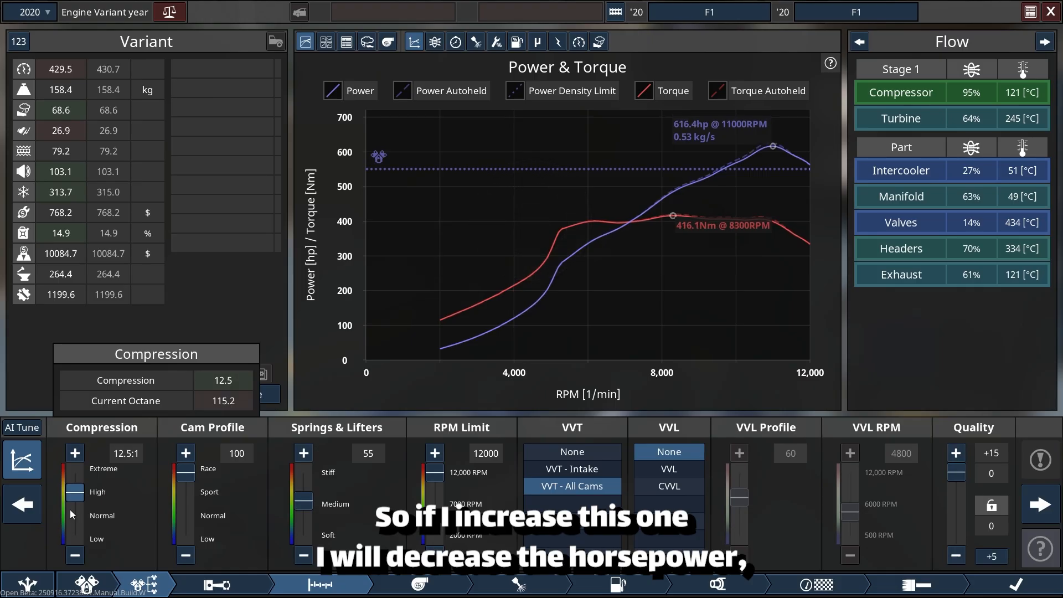
pyautogui.click(75, 454)
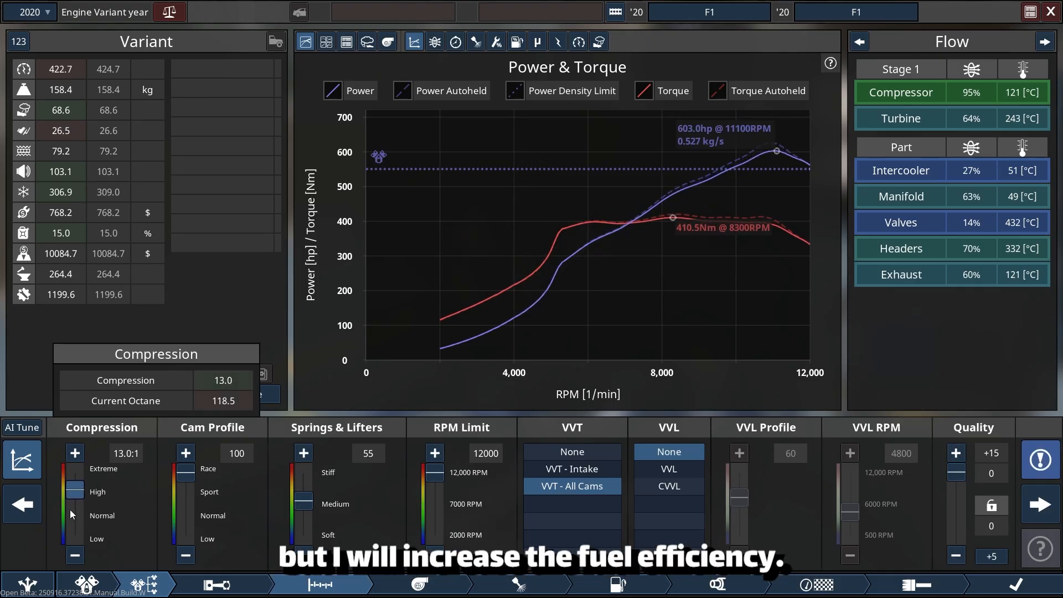
pyautogui.click(617, 585)
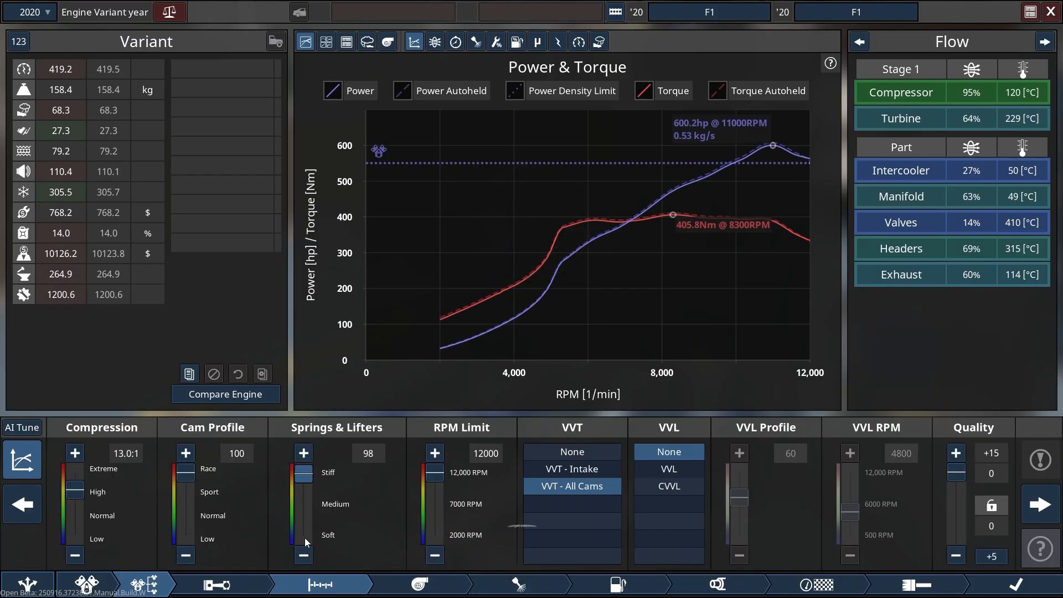
# Raise valve spring stiffness from 98 to 99, putting peak power at 599.9 hp
pyautogui.click(303, 453)
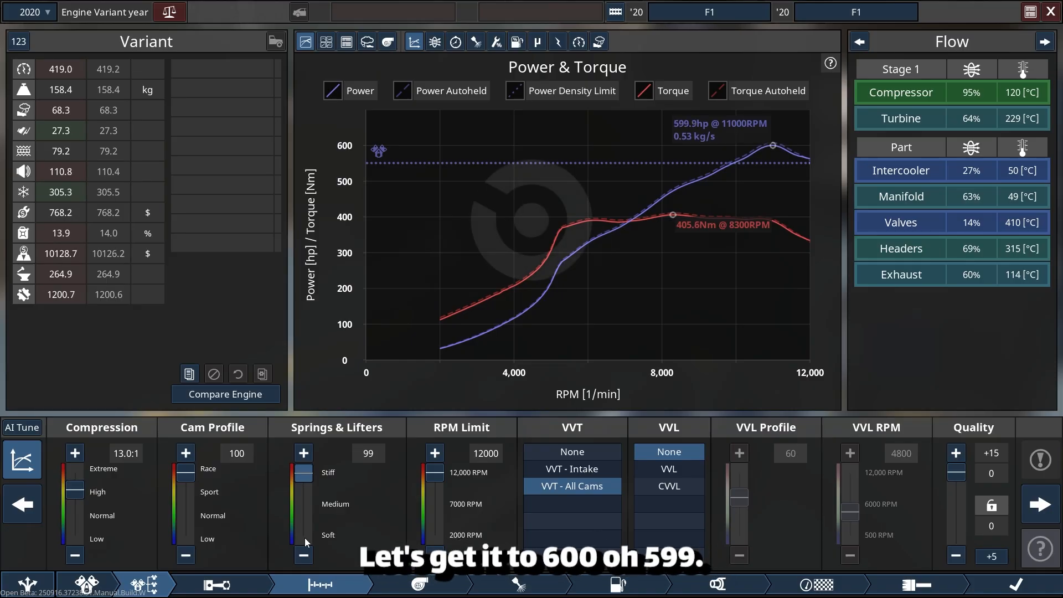
pyautogui.click(615, 585)
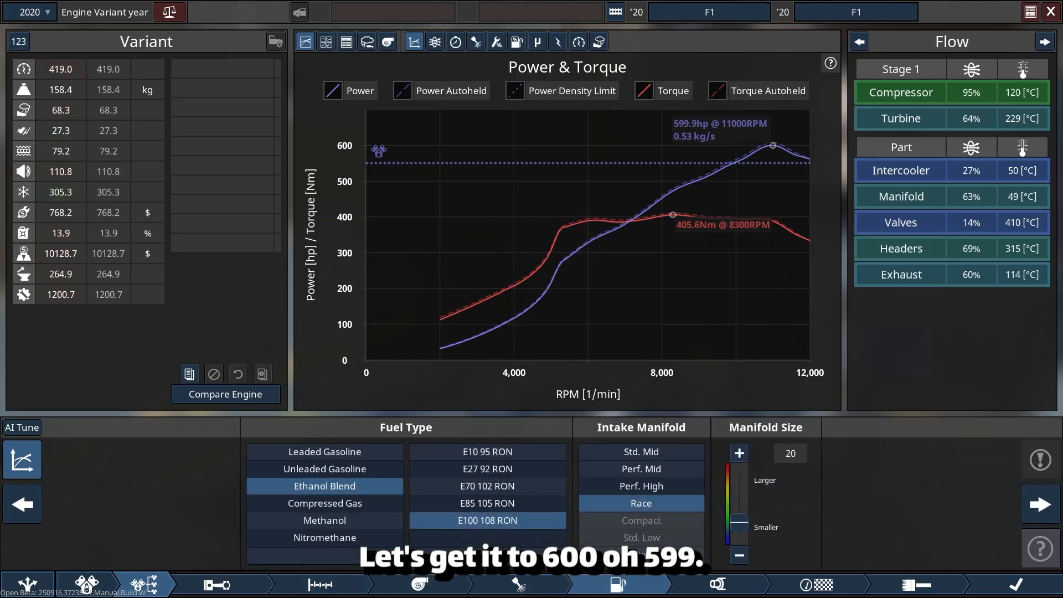
pyautogui.click(717, 584)
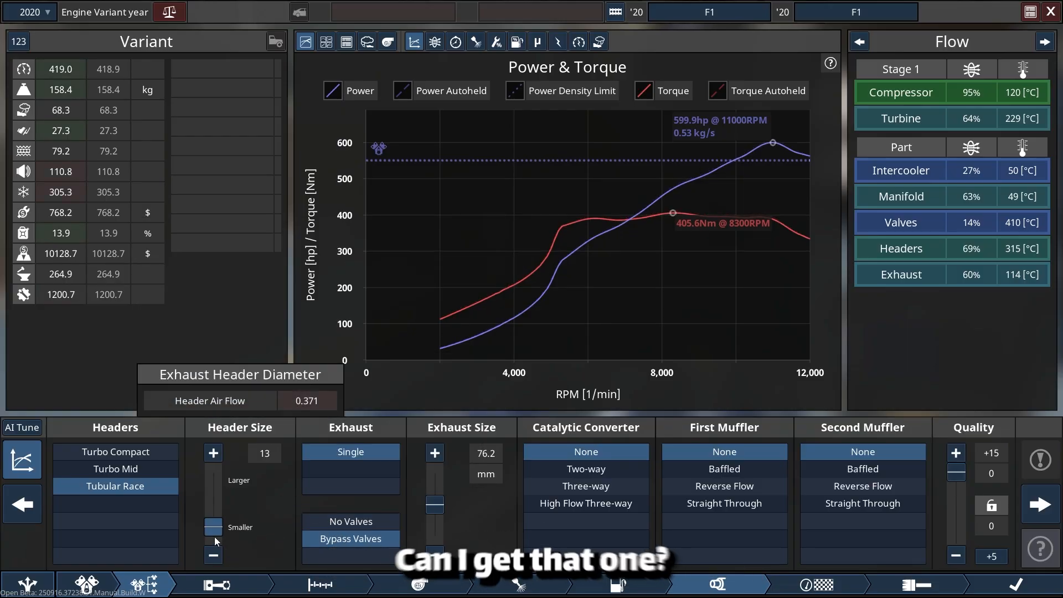
# Increase exhaust header size from 13 to 14
pyautogui.click(213, 453)
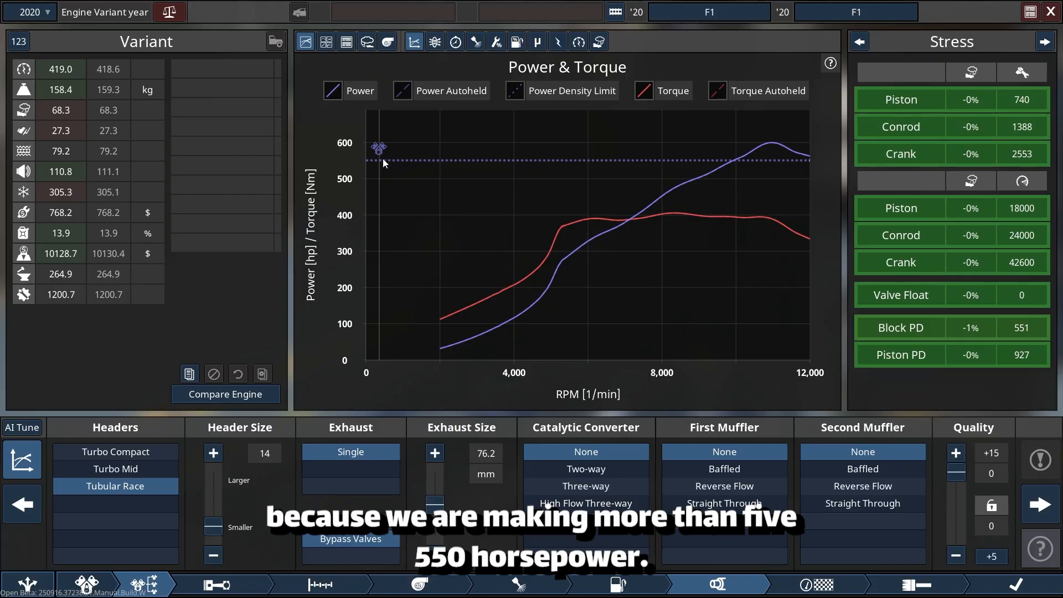
pyautogui.moveTo(369, 166)
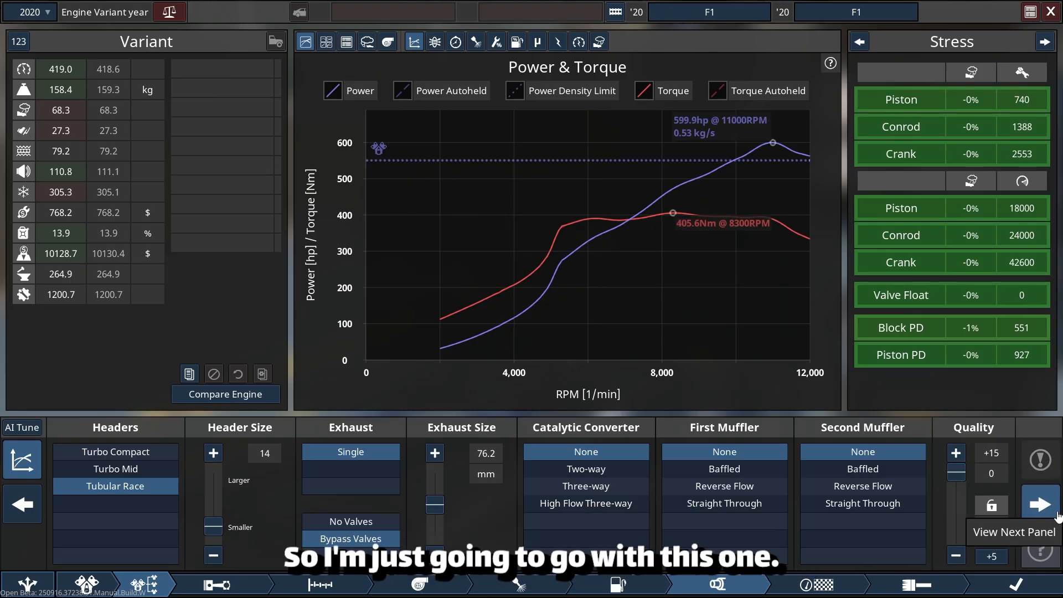
# Put the engine on the test bench and show the dyno power and torque chart
pyautogui.click(1042, 503)
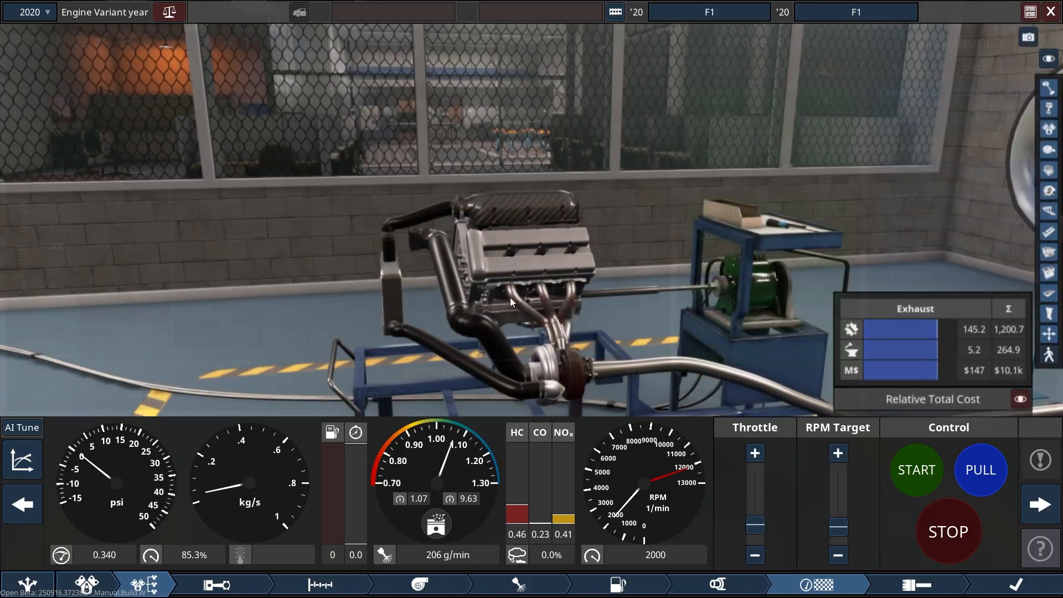
pyautogui.moveTo(512, 302); pyautogui.dragTo(597, 333)
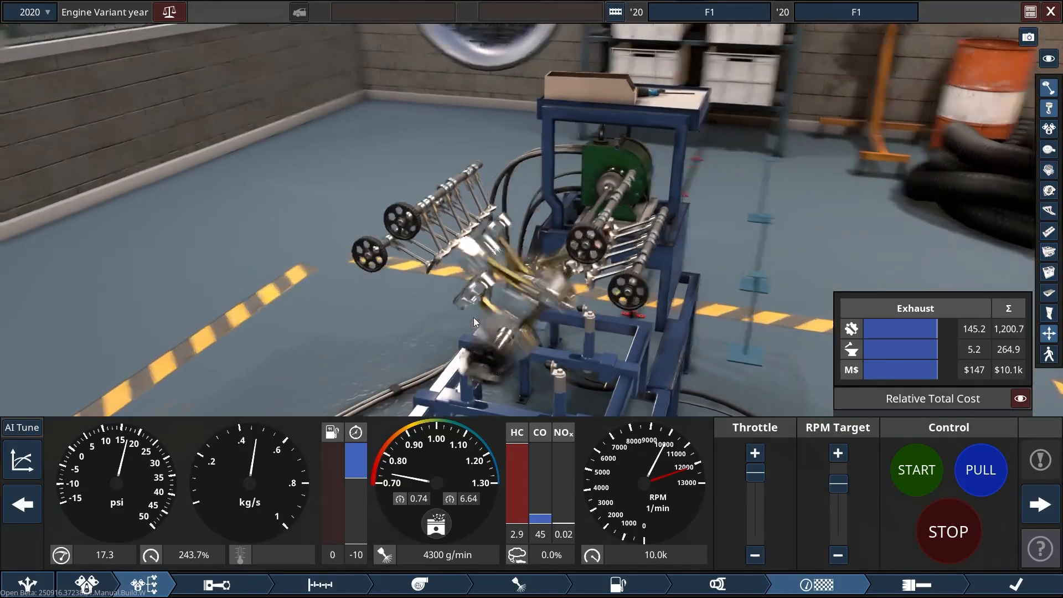
pyautogui.click(1049, 129)
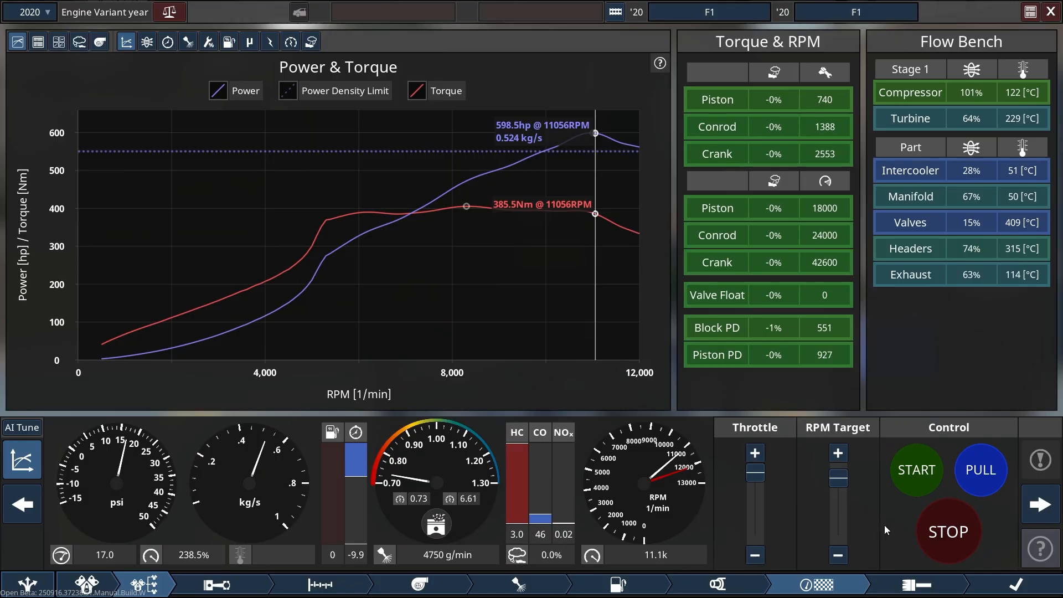
pyautogui.moveTo(3, 412)
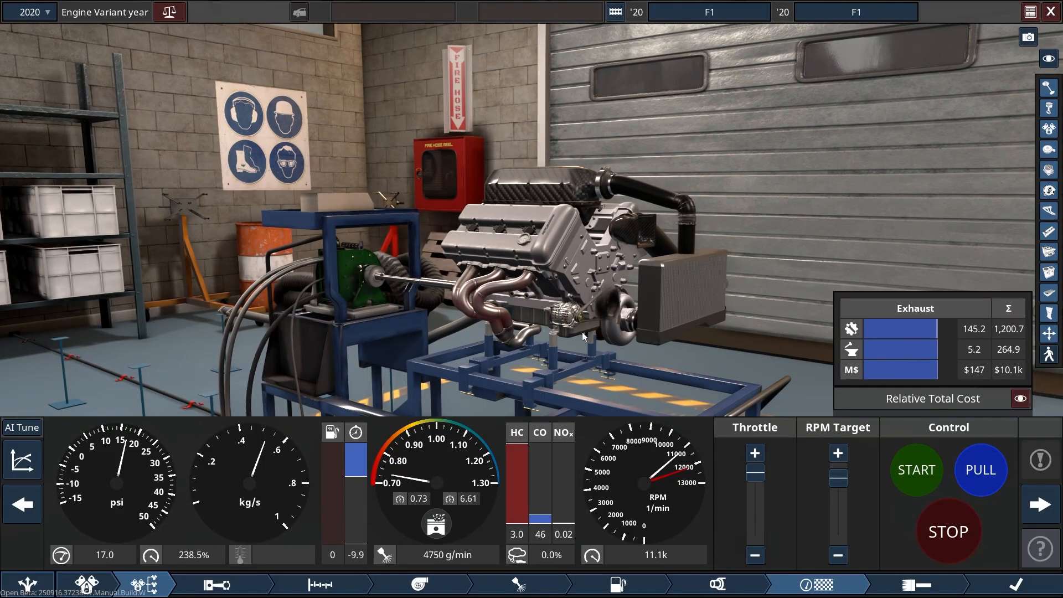
pyautogui.moveTo(695, 406)
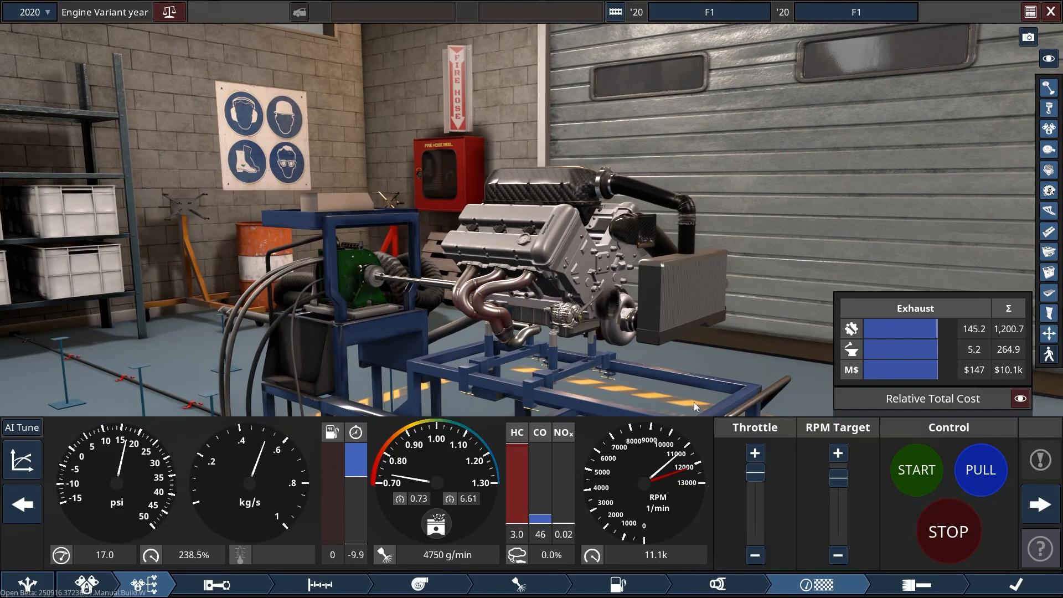
pyautogui.moveTo(798, 477)
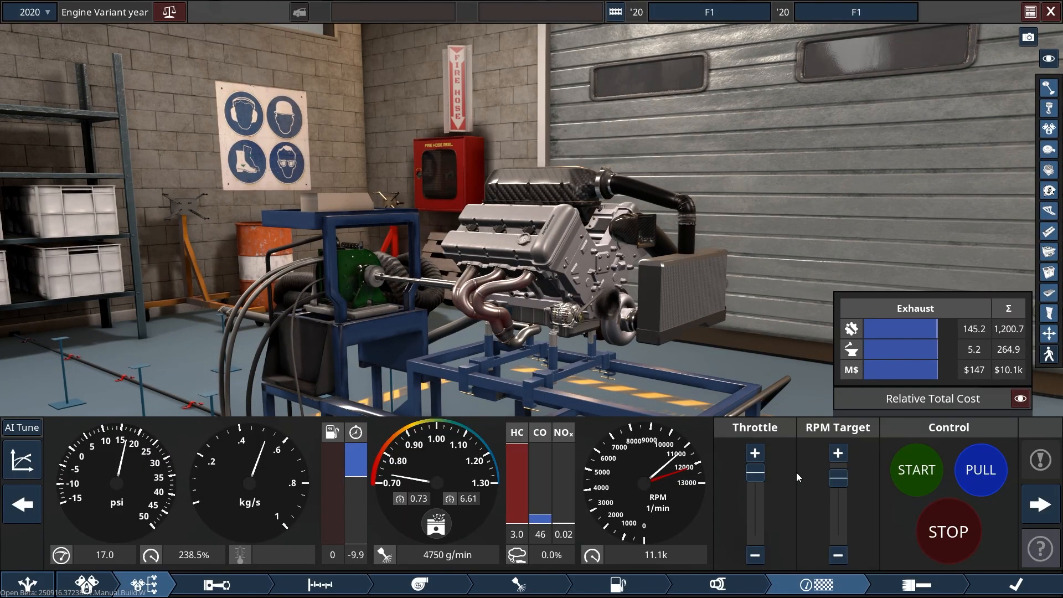
pyautogui.moveTo(838, 474); pyautogui.dragTo(839, 521)
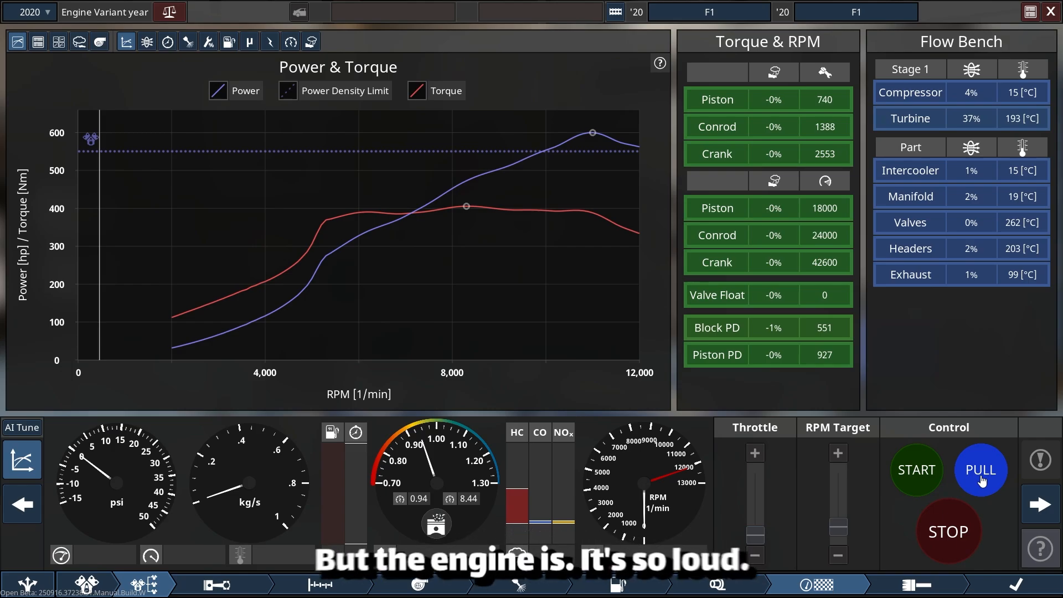
# Run a dyno sweep with PULL, then stop the engine
pyautogui.click(980, 469)
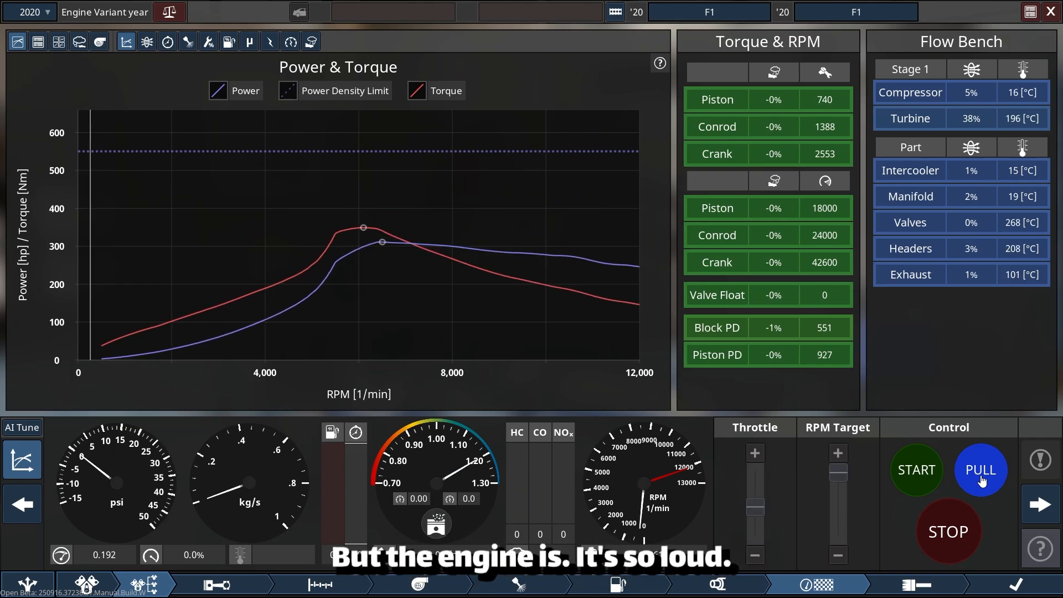
pyautogui.click(981, 469)
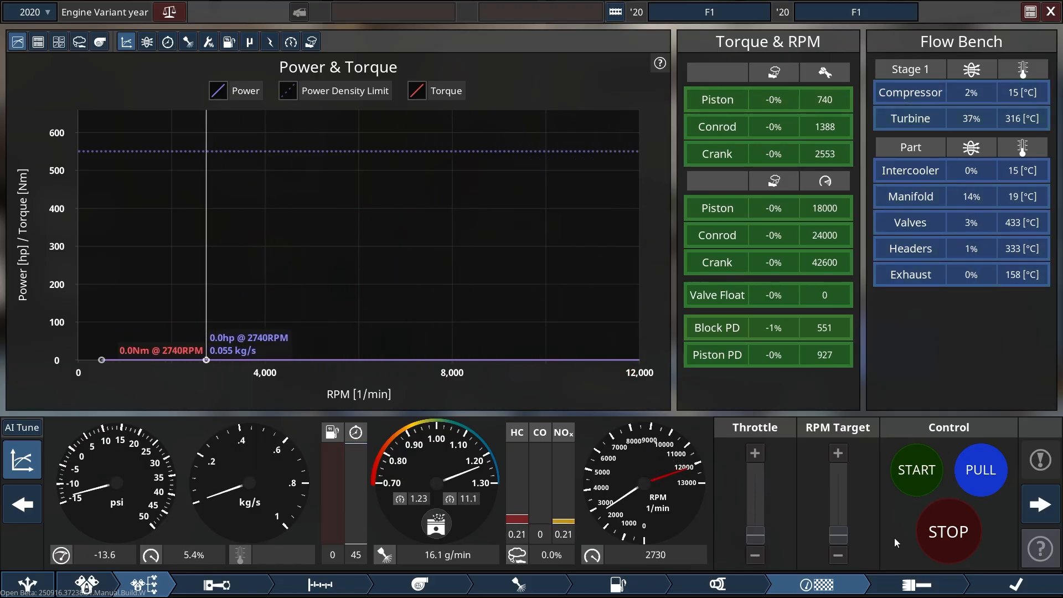
pyautogui.click(917, 471)
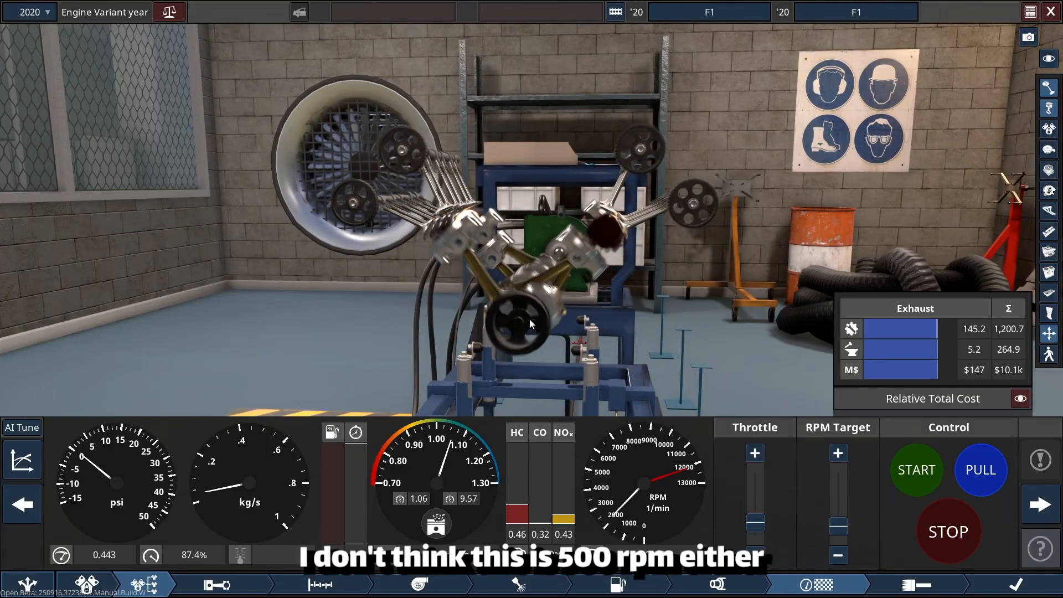
# Start the engine again on the test bench at low revs
pyautogui.click(916, 471)
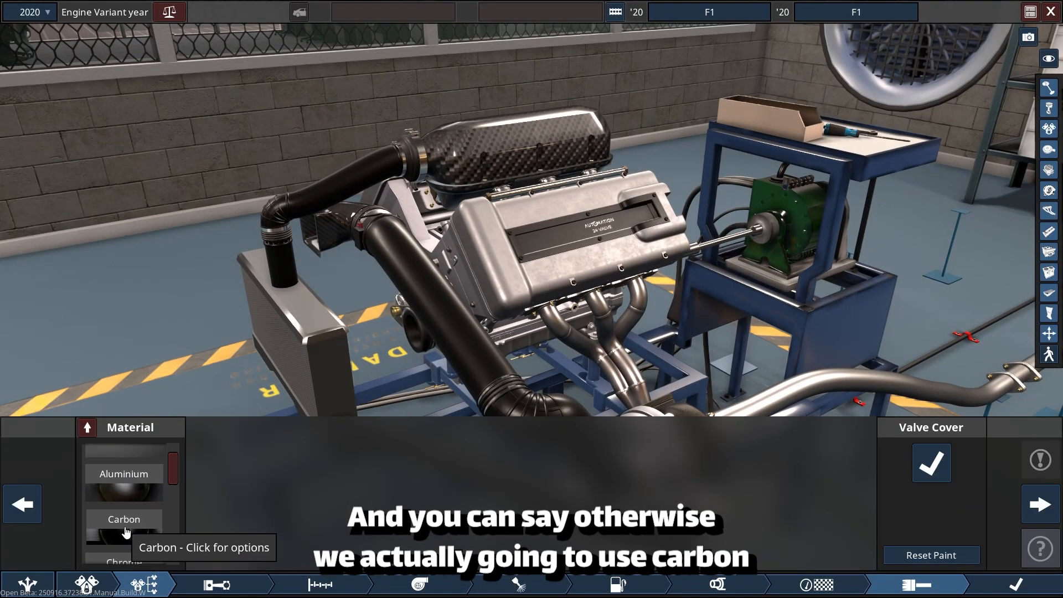
# Apply and accept a Carbon paint material on the valve cover
pyautogui.click(124, 519)
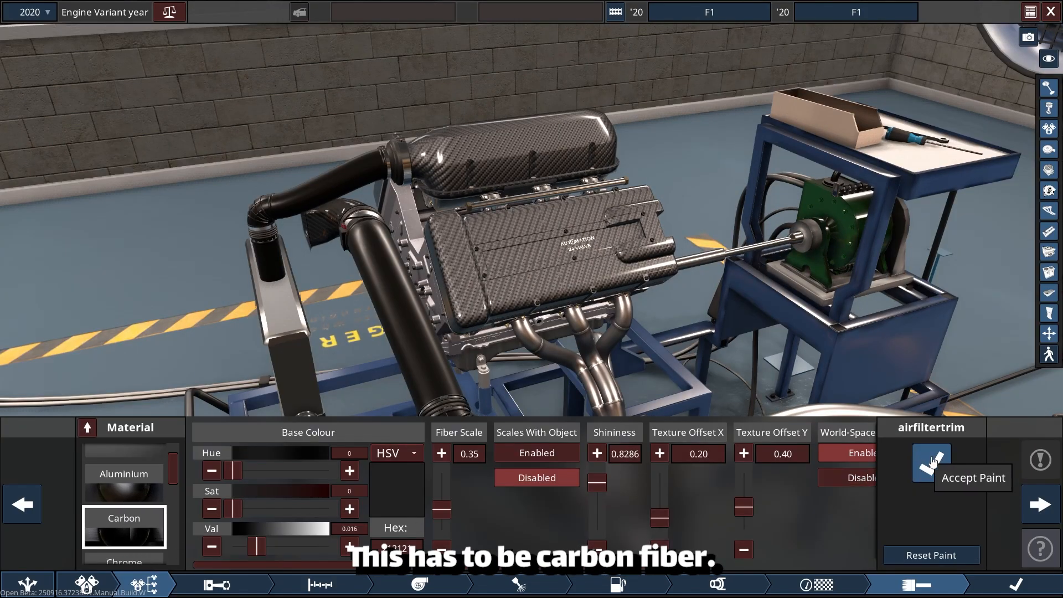
pyautogui.click(931, 464)
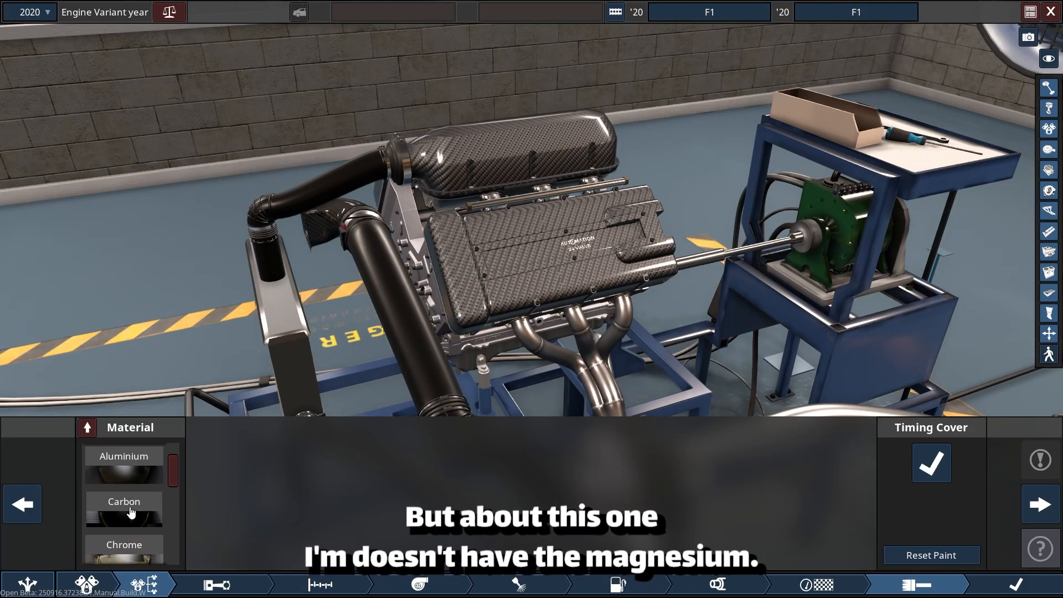